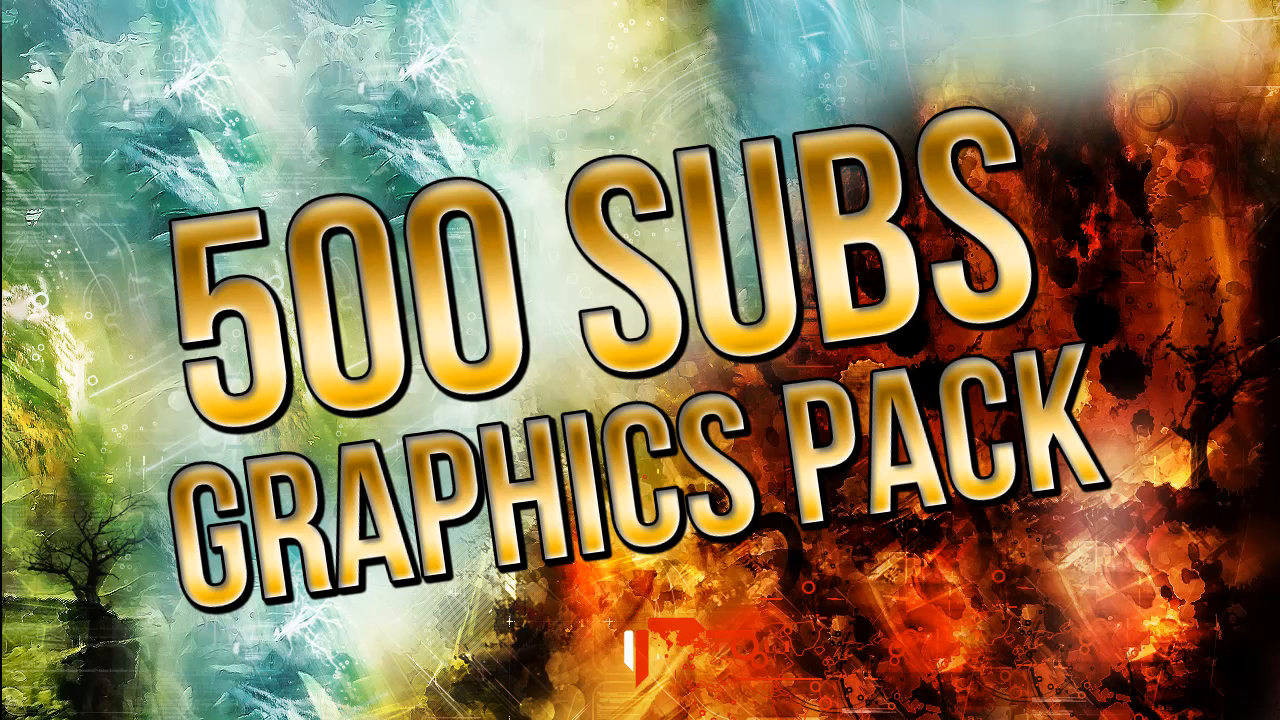
Step: Bring up the 500SubPack window listing Fonts, Lights and Flares, SocialMedia and Templates
left_click(340, 650)
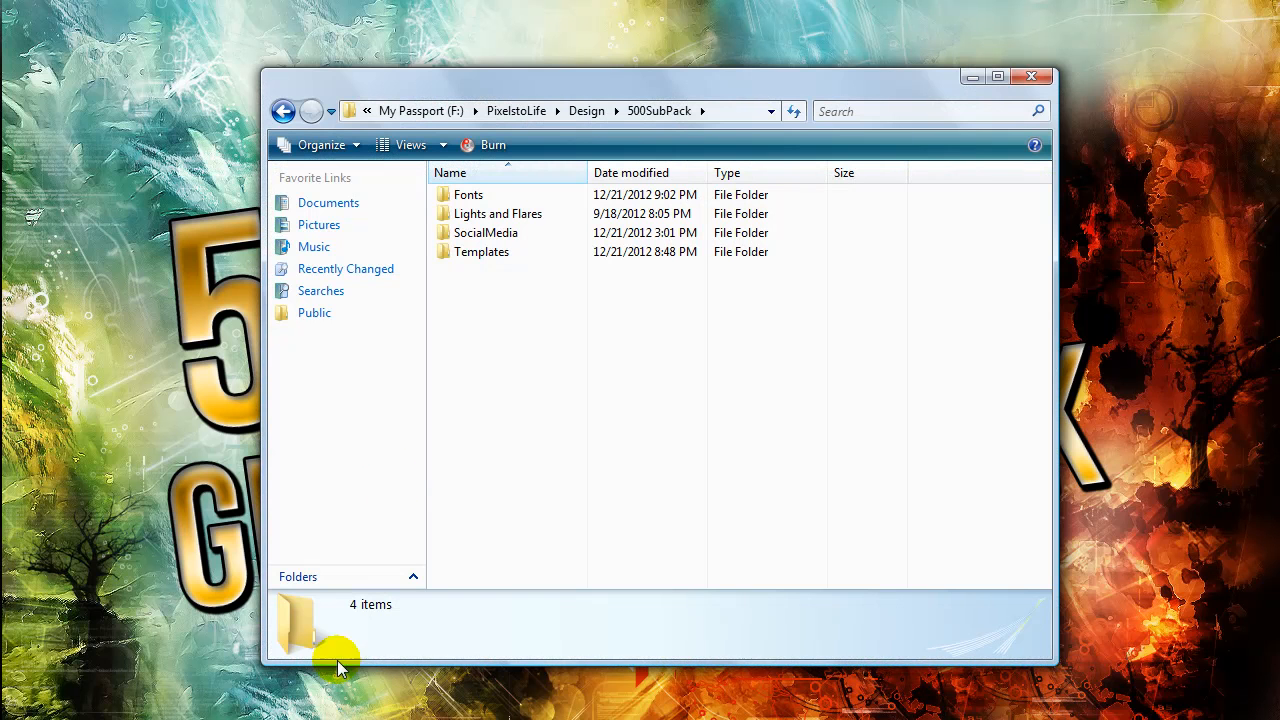
left_click(468, 194)
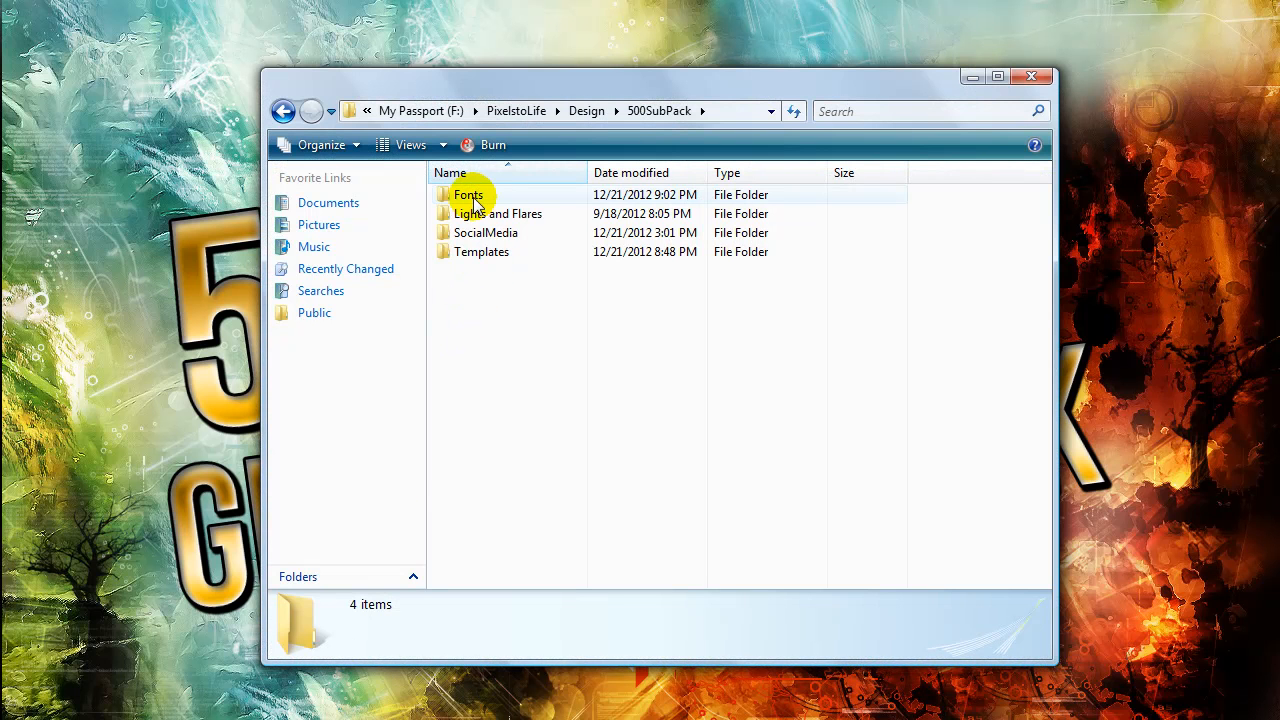
mouse_move(468, 194)
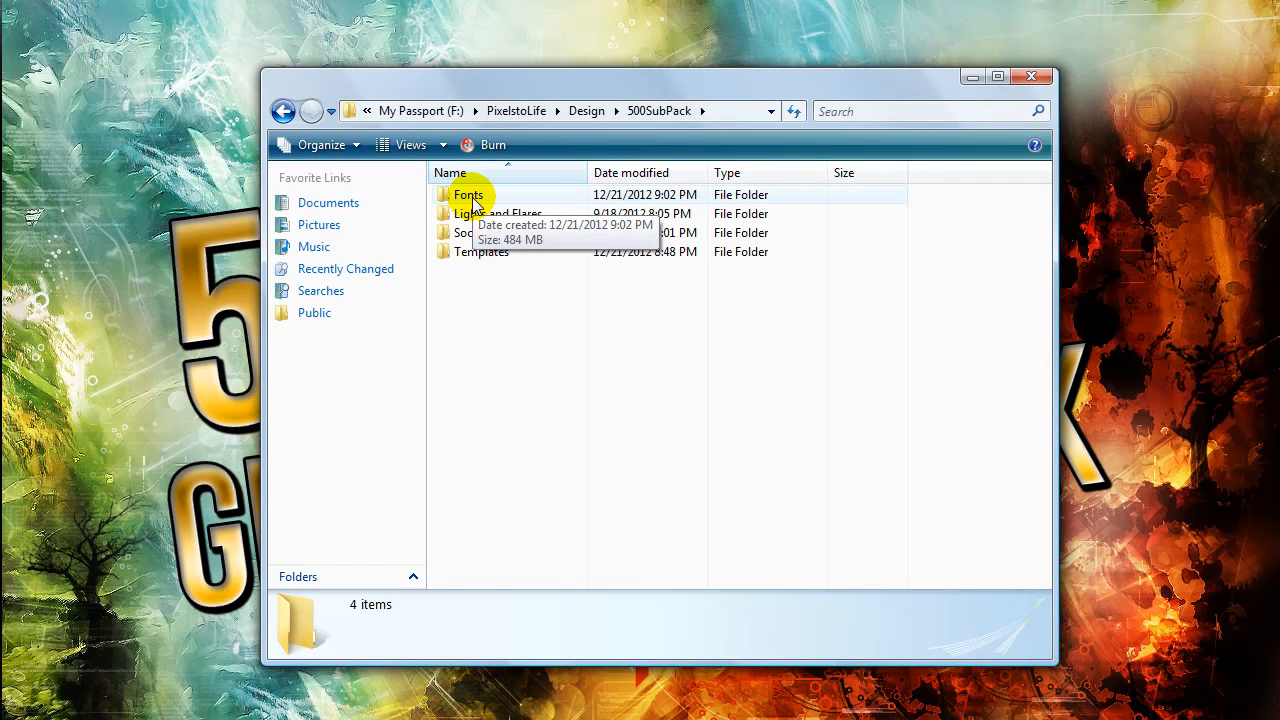
Step: Open the Fonts folder and scroll through its 545 font files to the G–I names
double_click(468, 194)
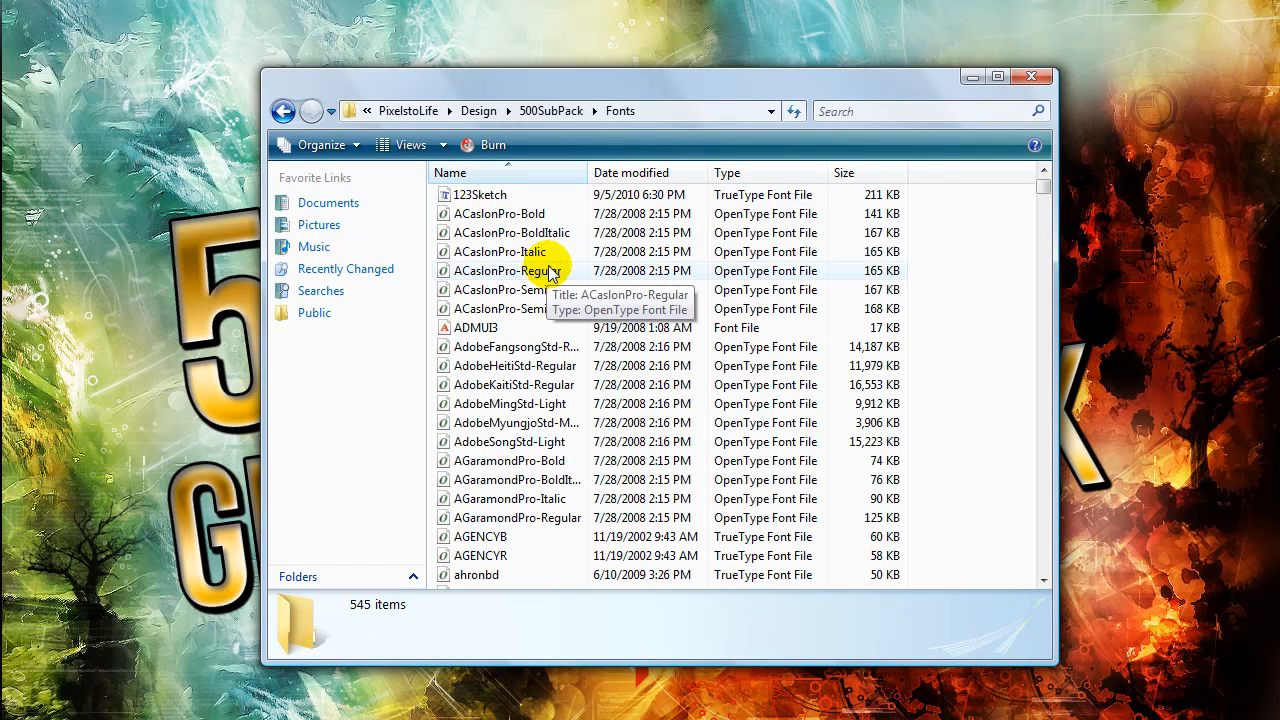
scroll("down", 3)
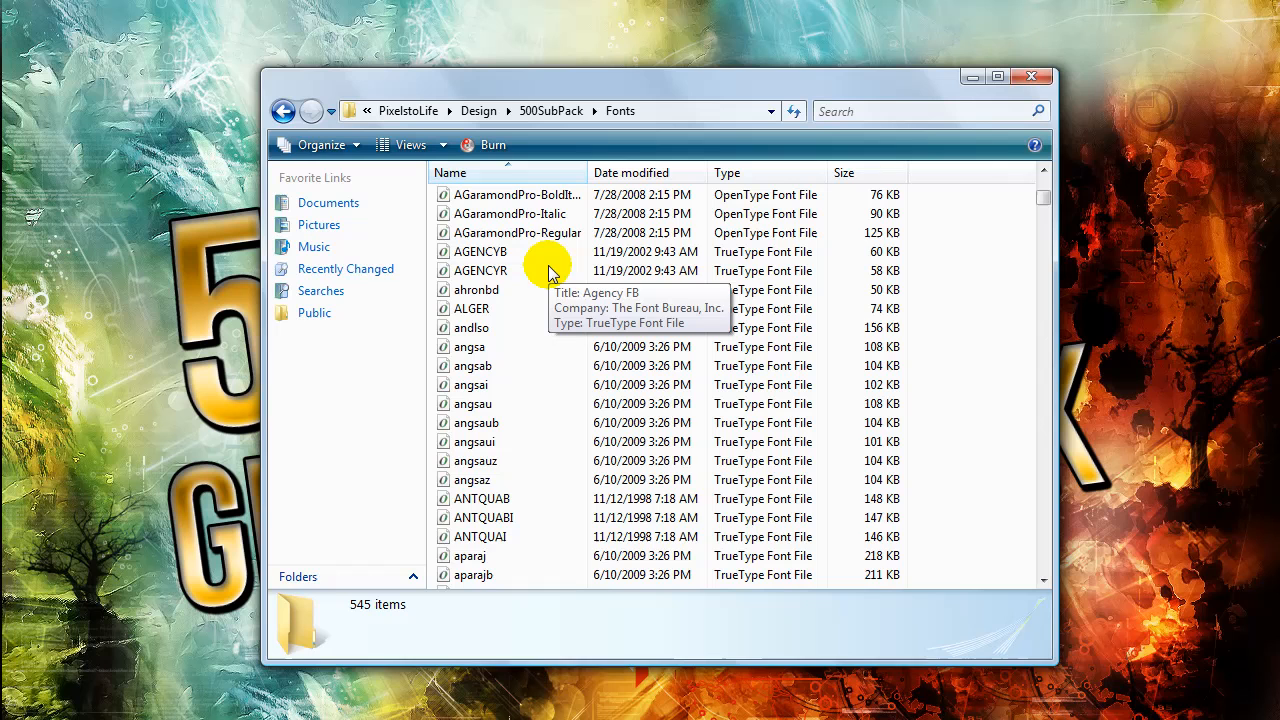
scroll("down", 3)
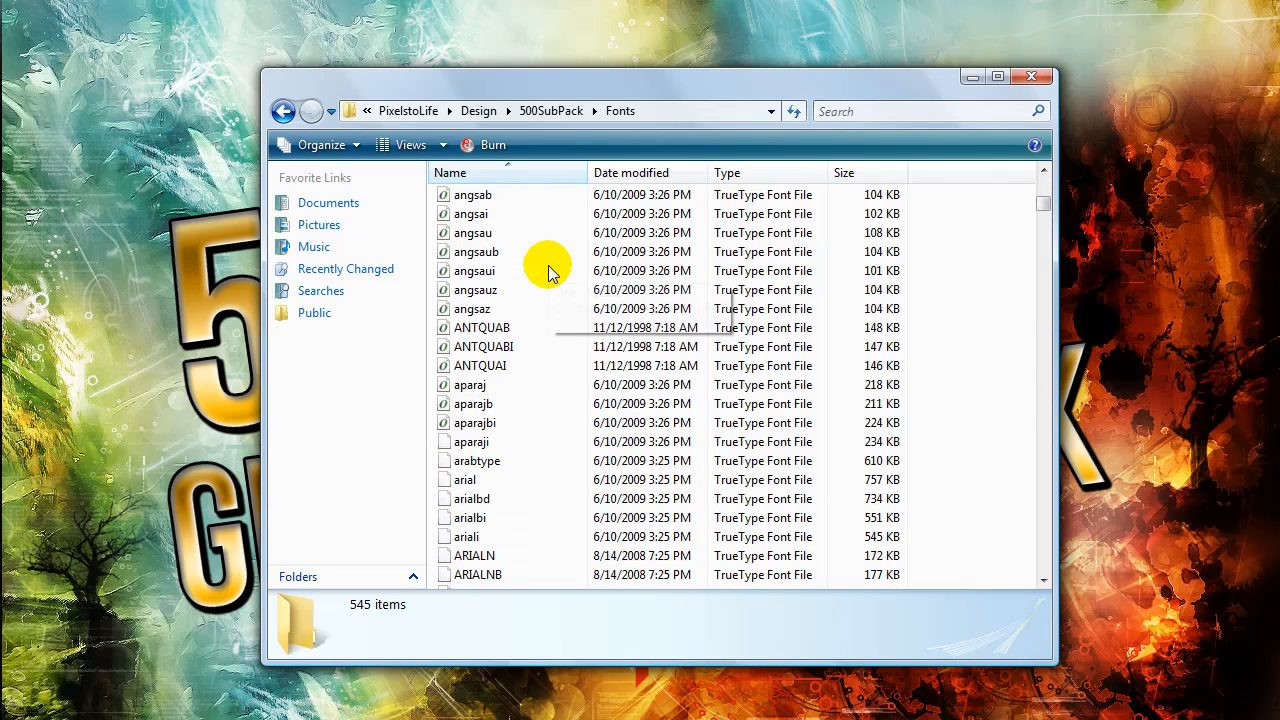
scroll("down", 3)
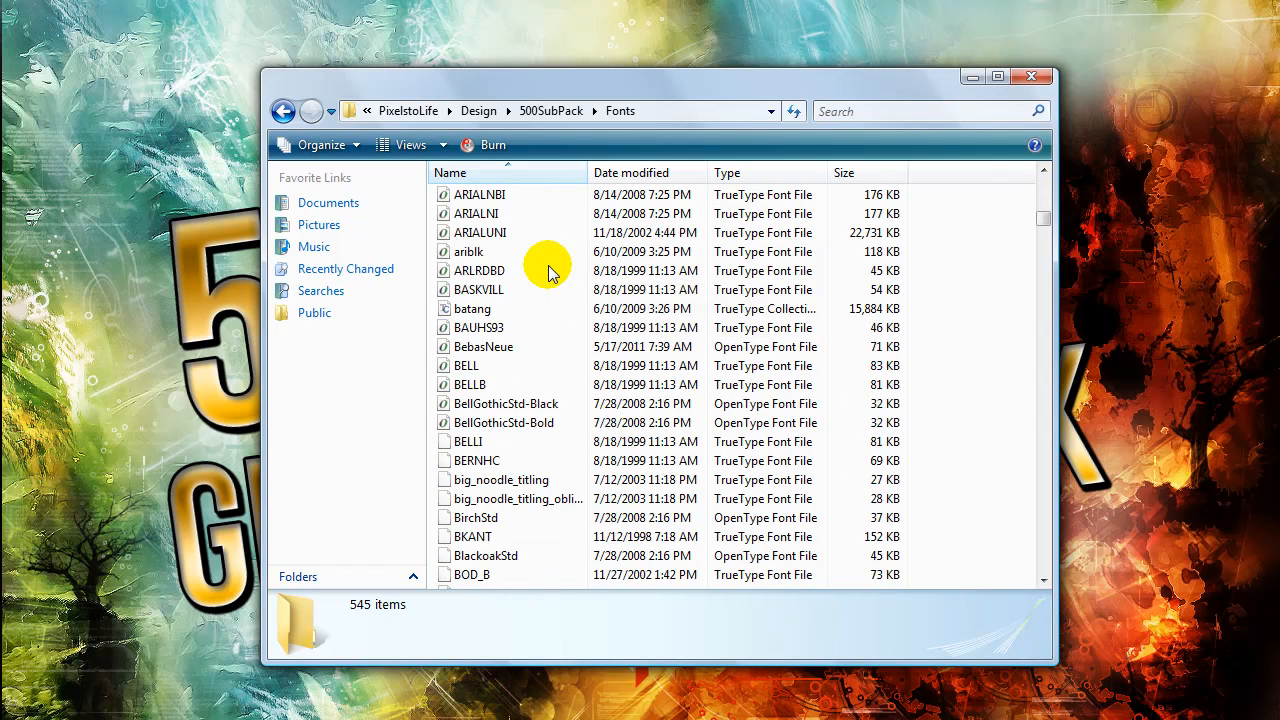
scroll("down", 3)
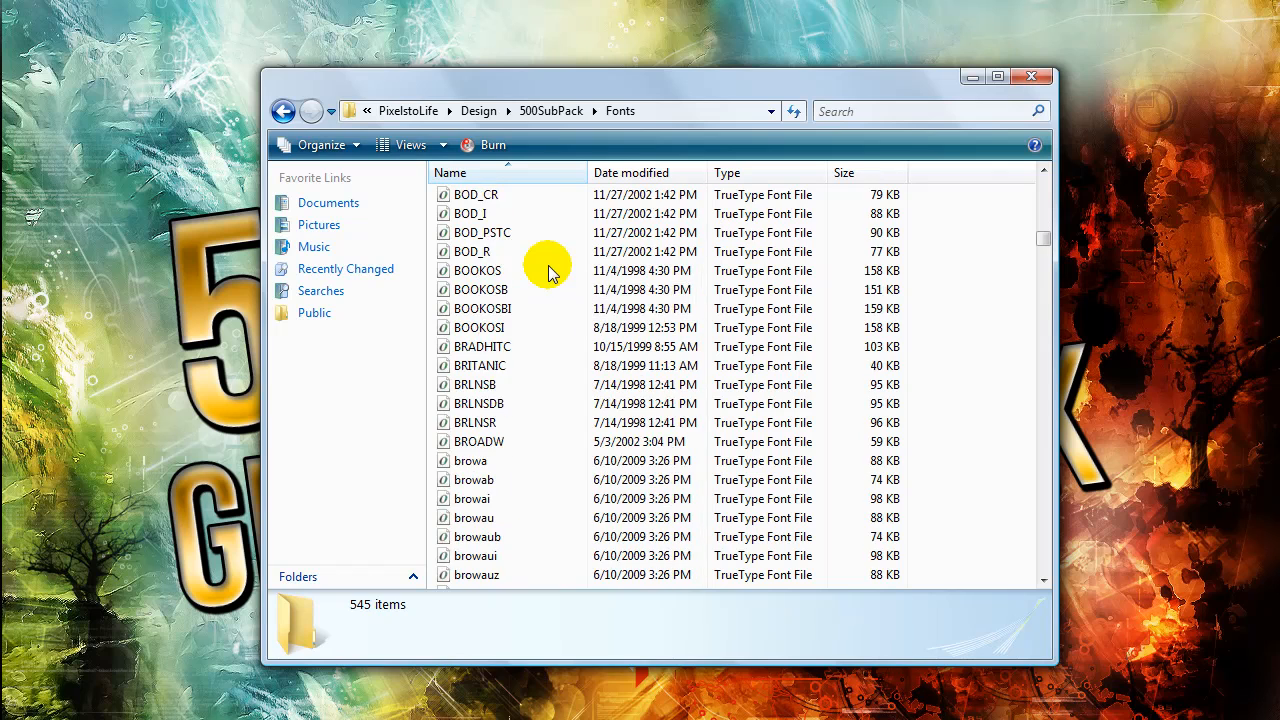
scroll("down", 3)
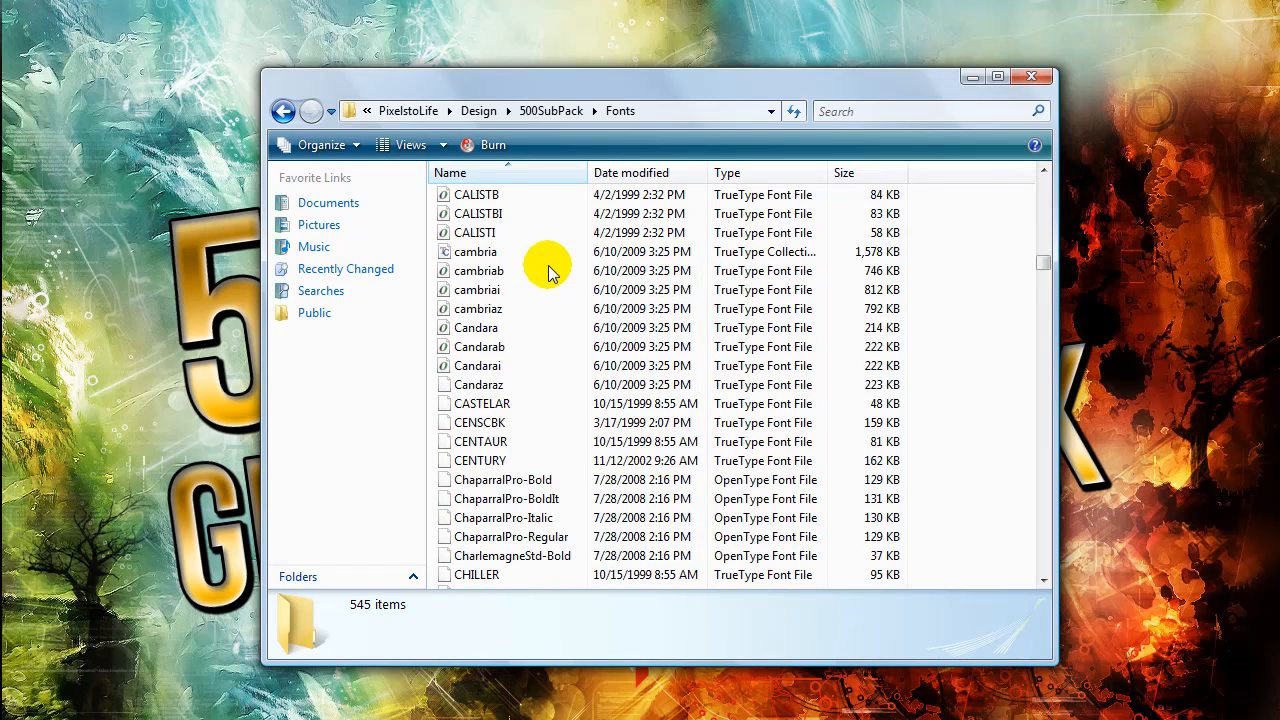
scroll("down", 3)
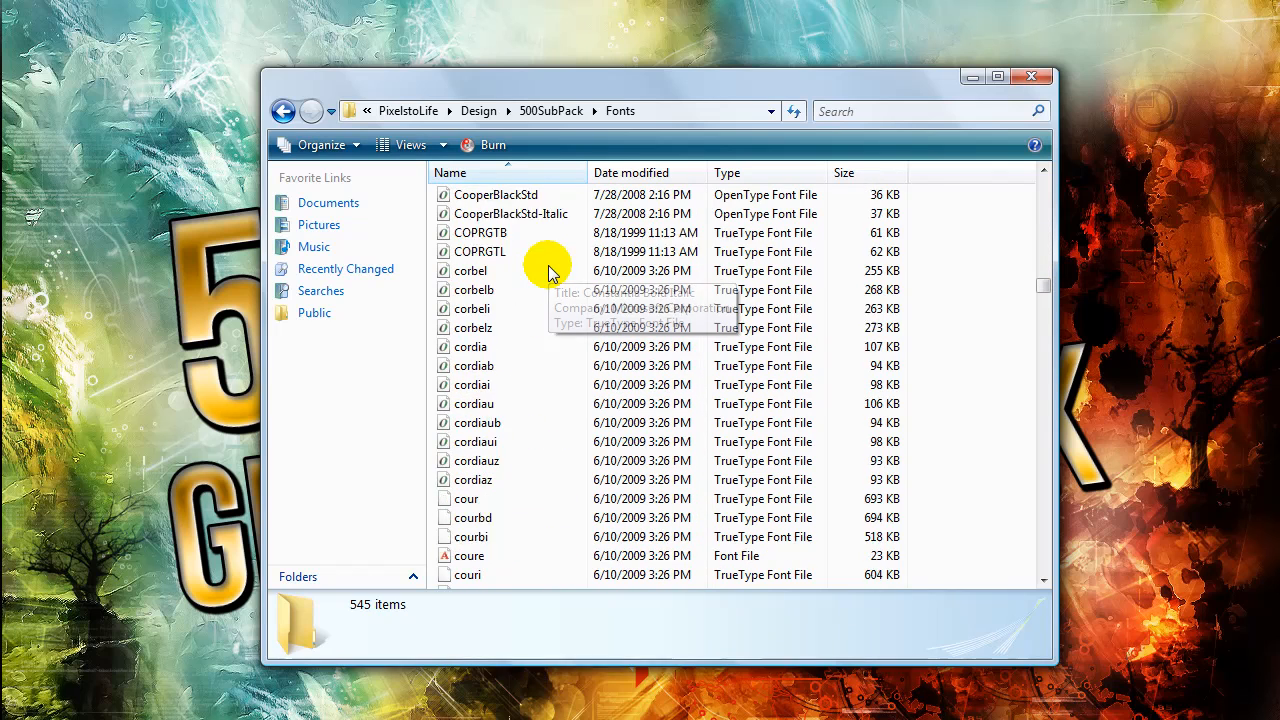
scroll("down", 3)
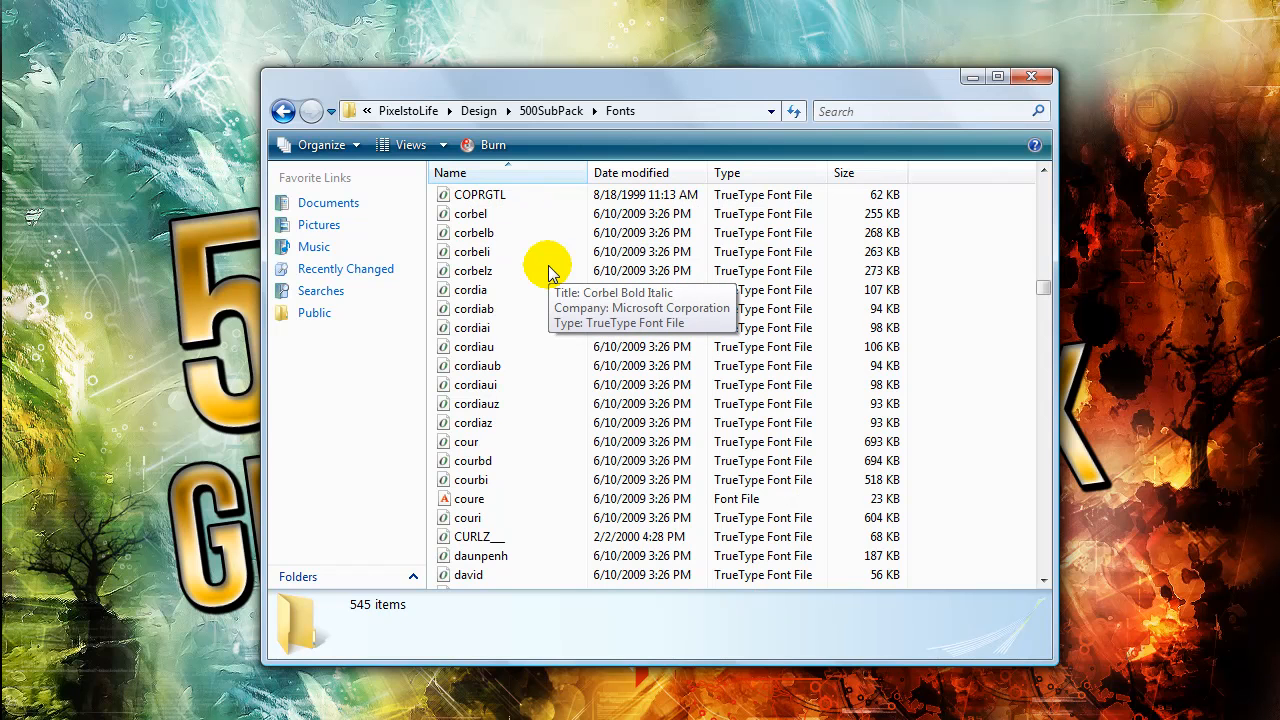
scroll("down", 3)
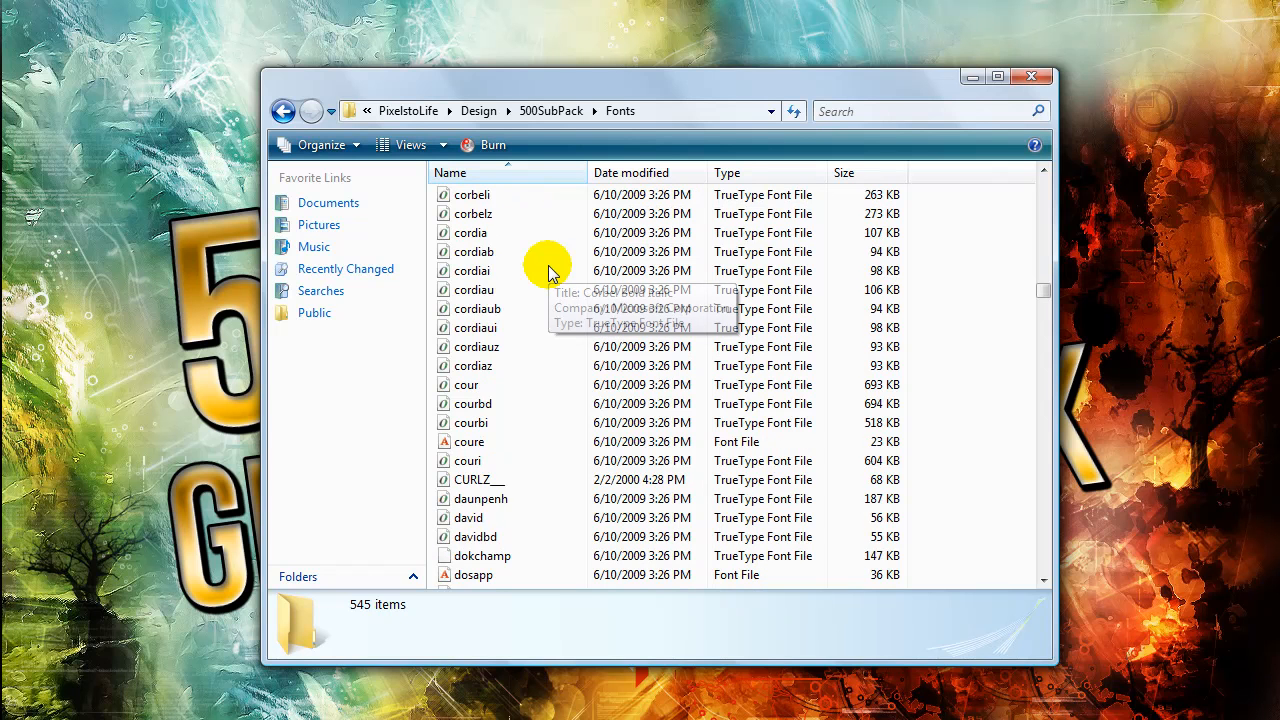
scroll("down", 3)
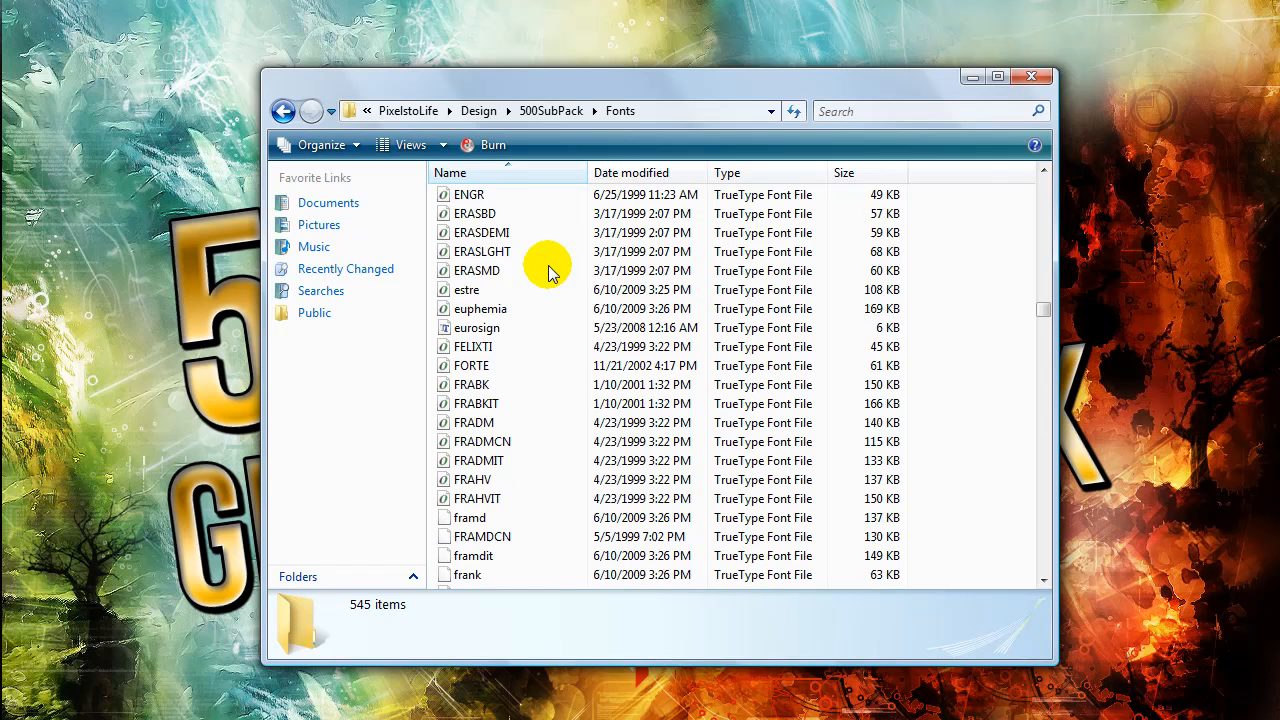
scroll("down", 3)
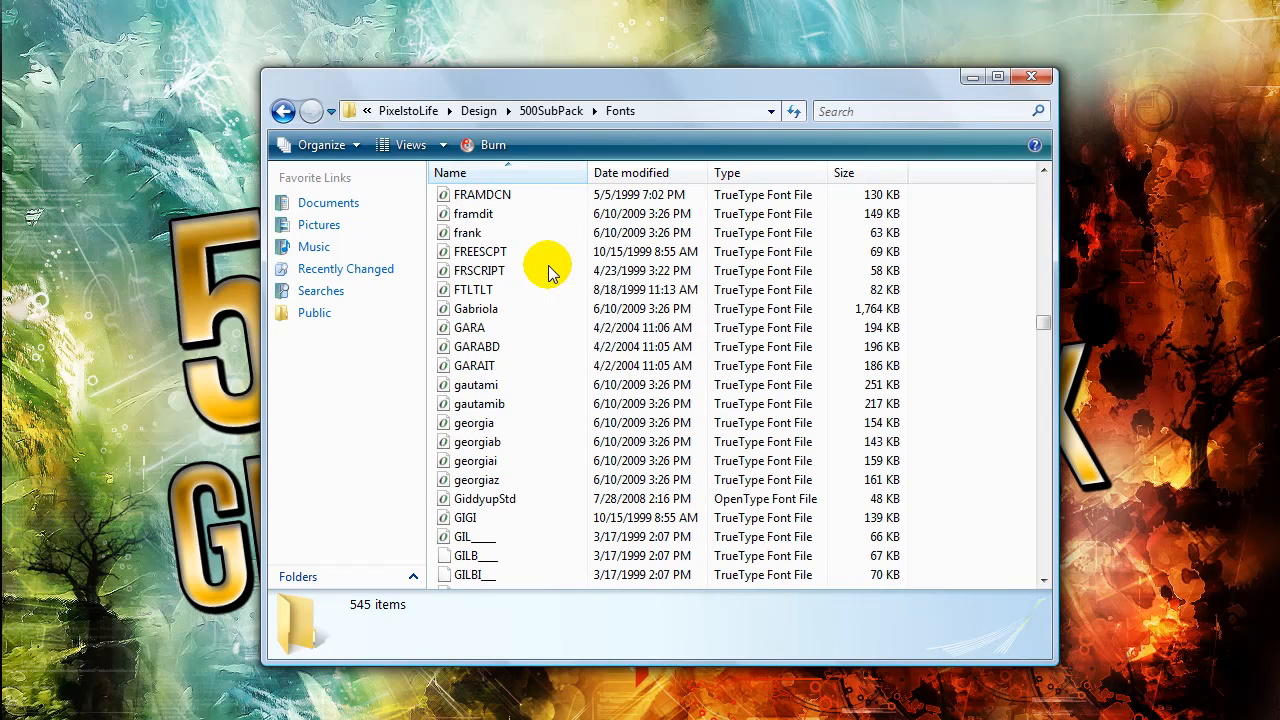
scroll("down", 3)
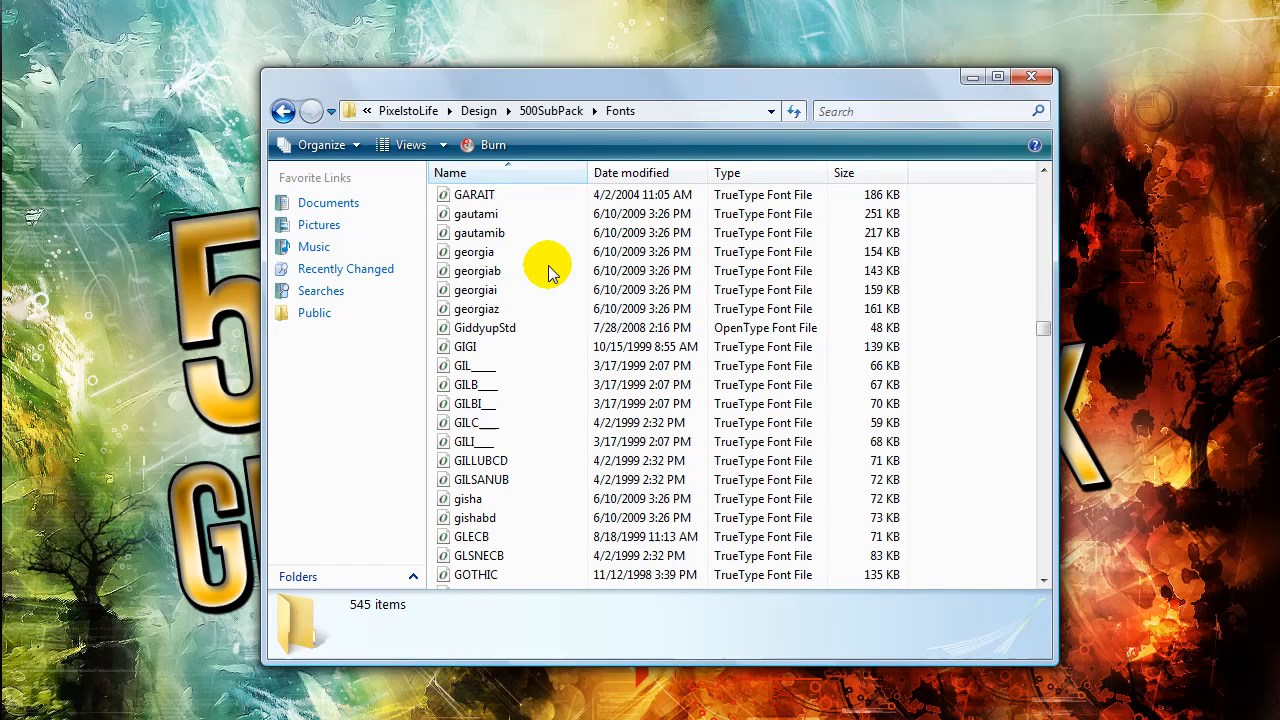
scroll("down", 3)
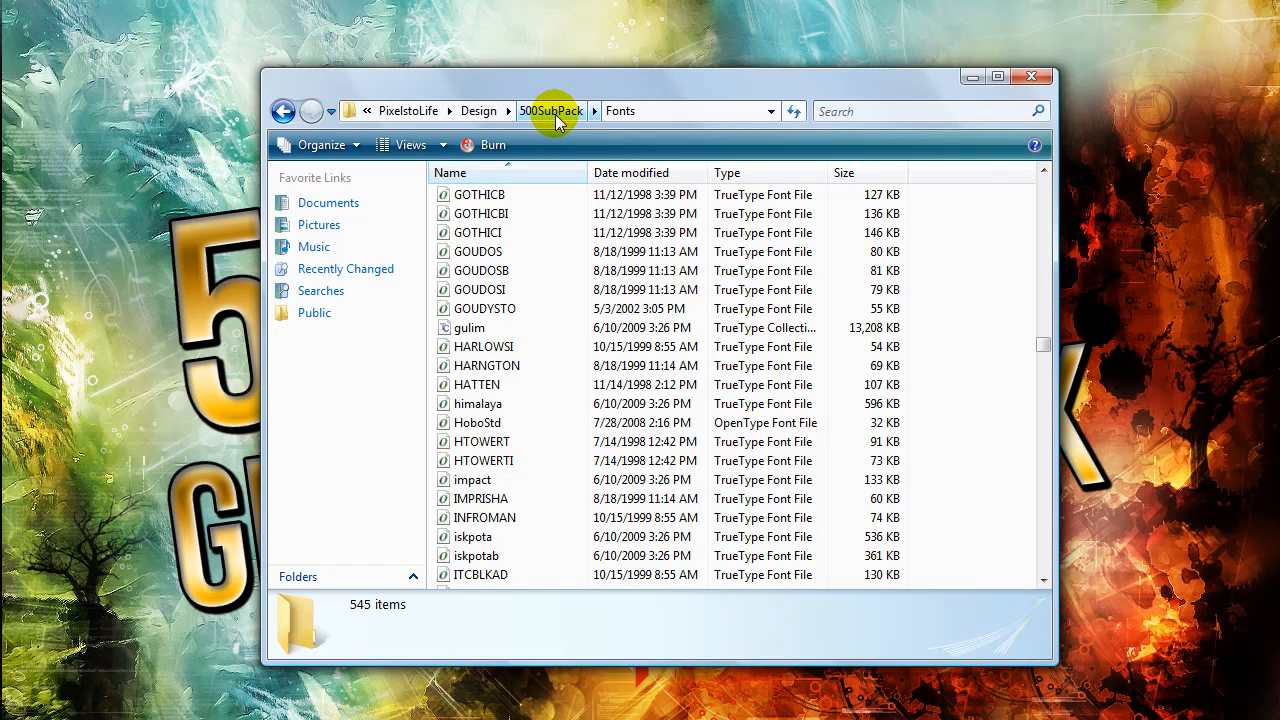
Step: Return to the 500SubPack folder through the address bar breadcrumb
left_click(552, 111)
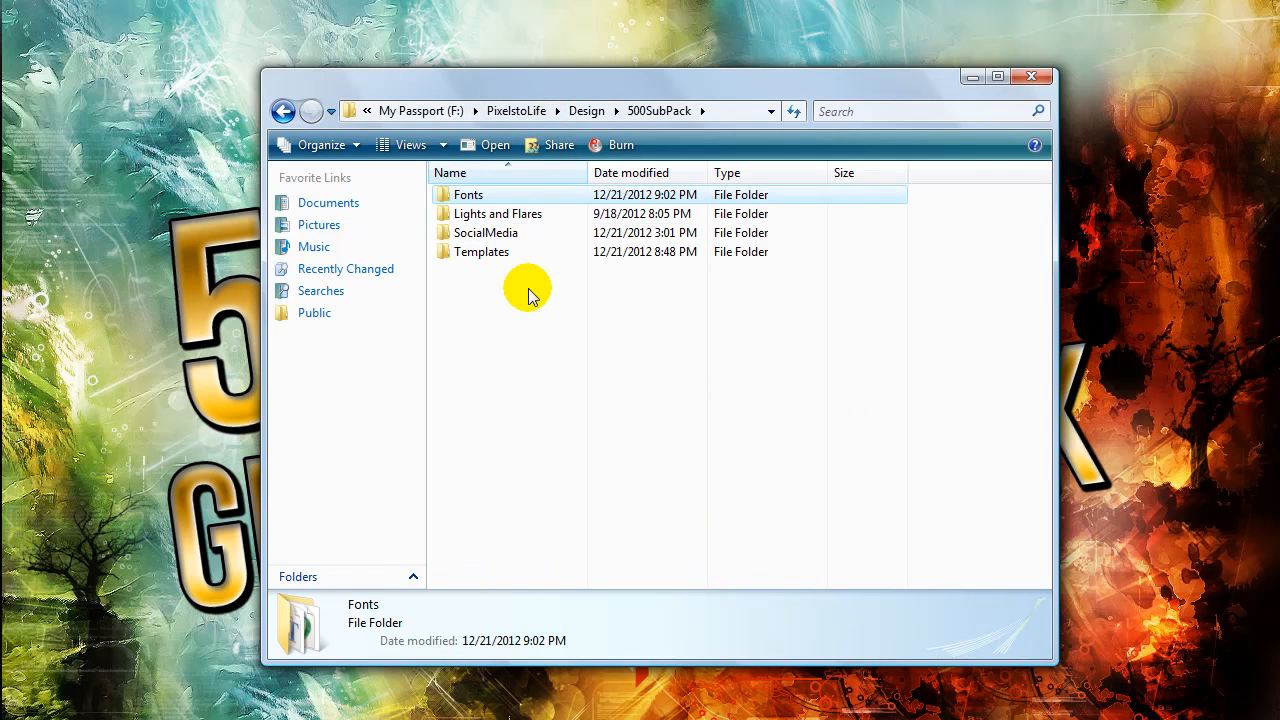
mouse_move(520, 272)
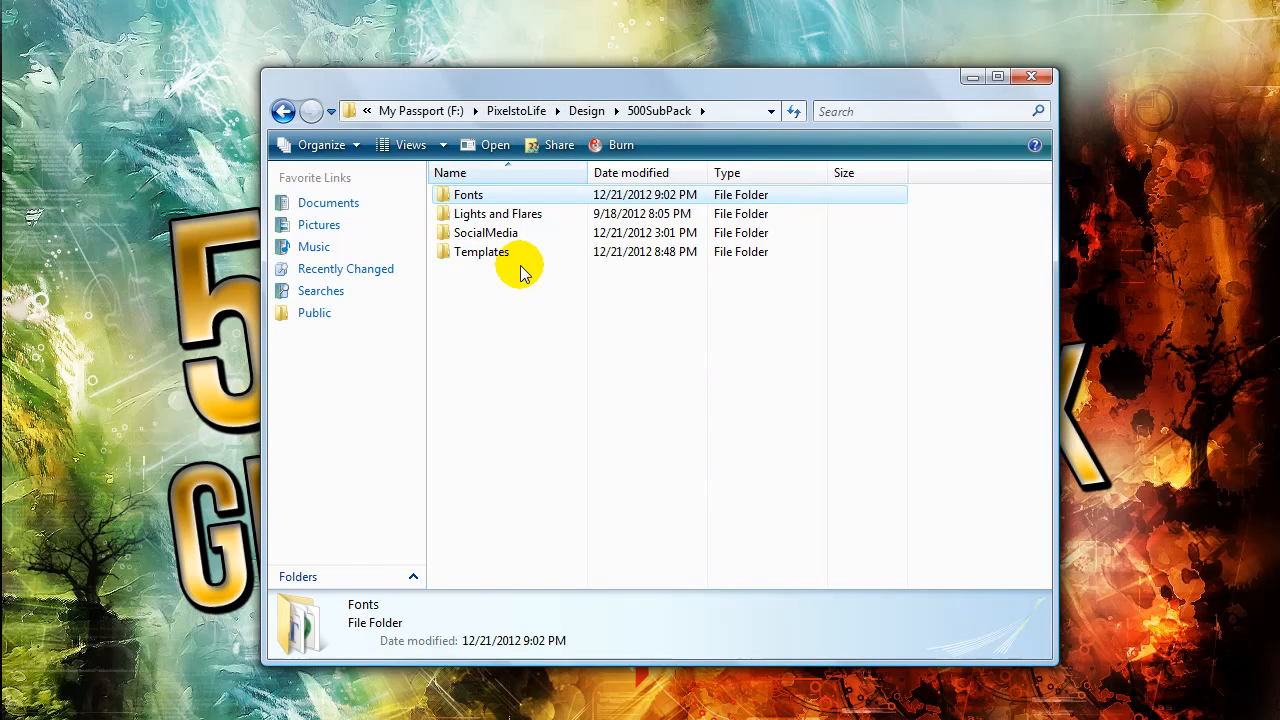
mouse_move(520, 240)
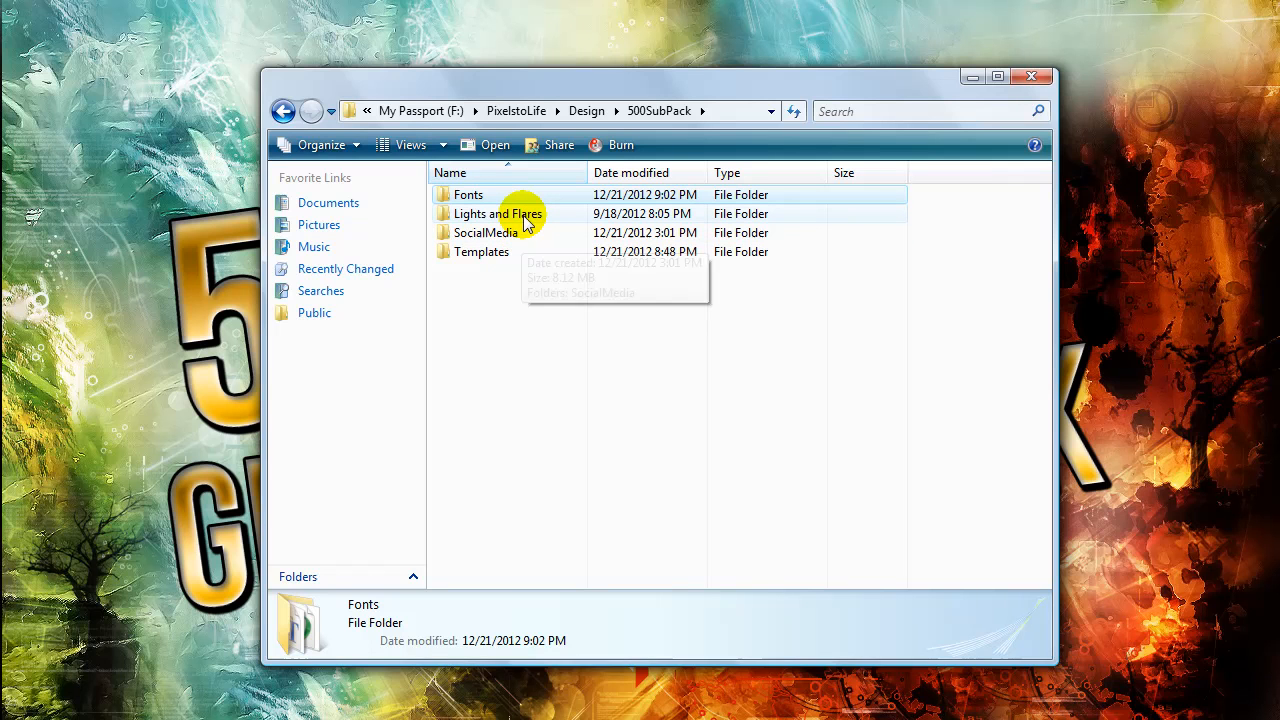
mouse_move(525, 214)
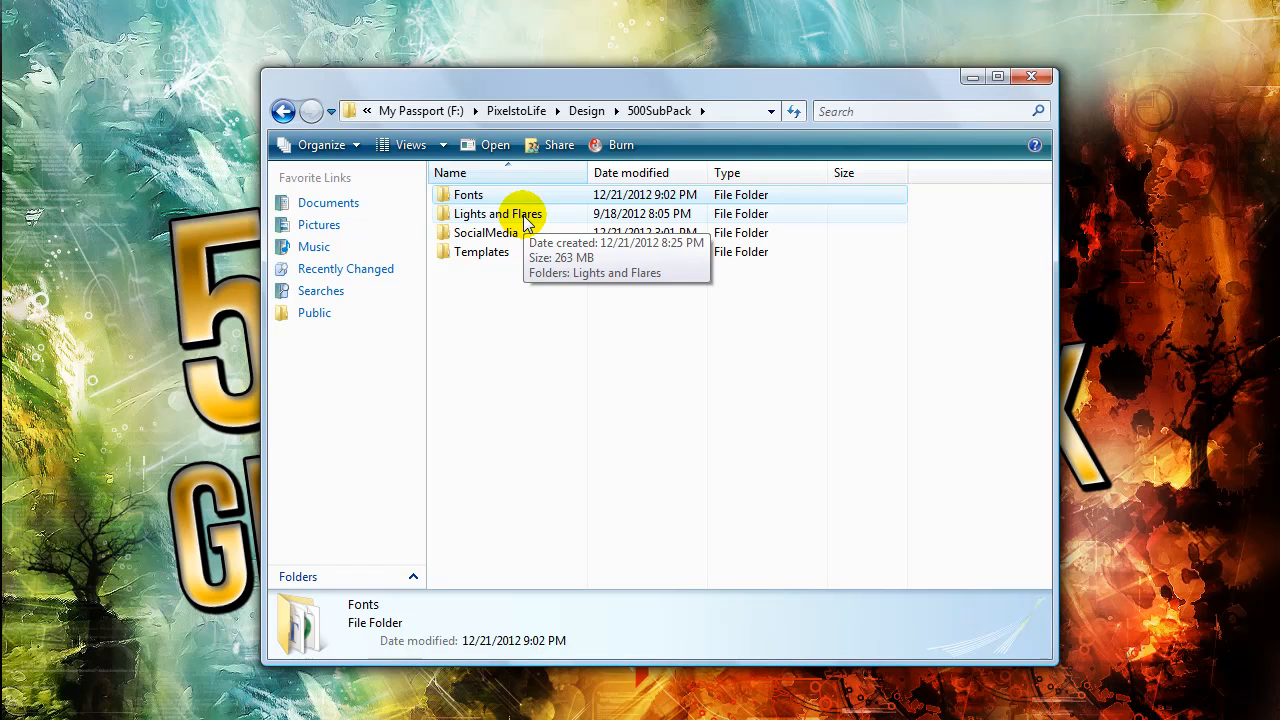
double_click(498, 213)
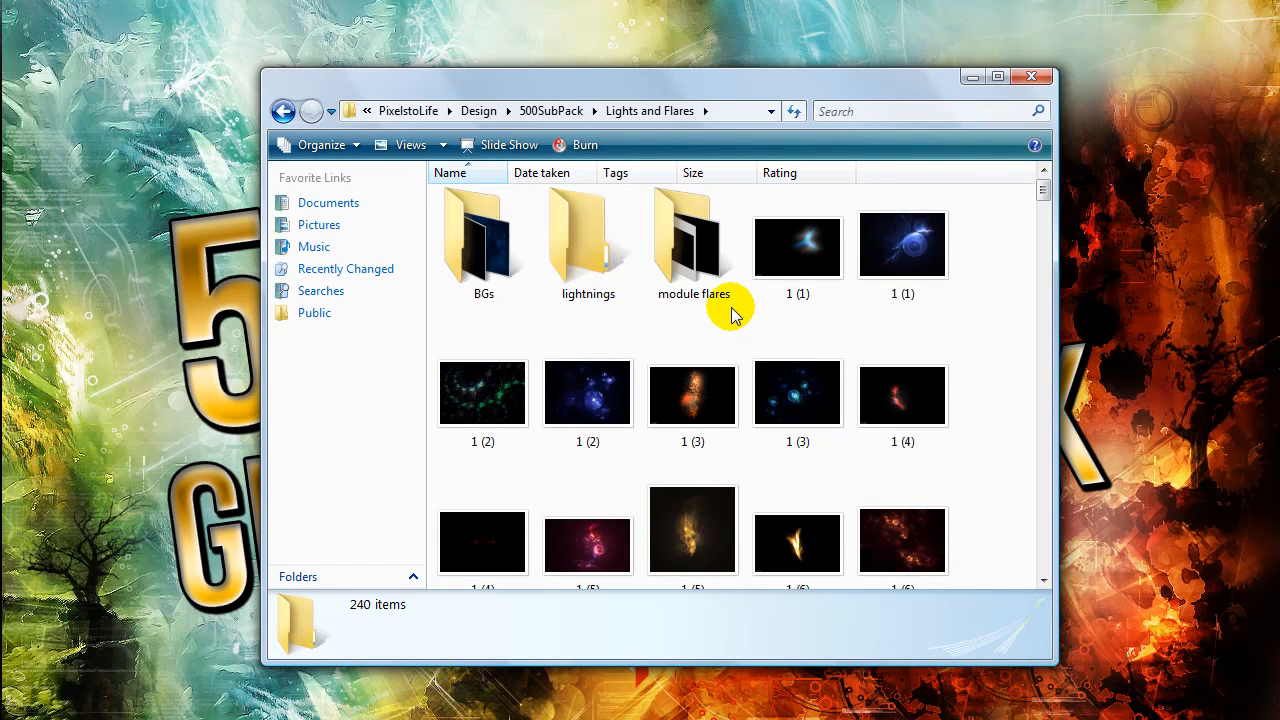
scroll("down", 3)
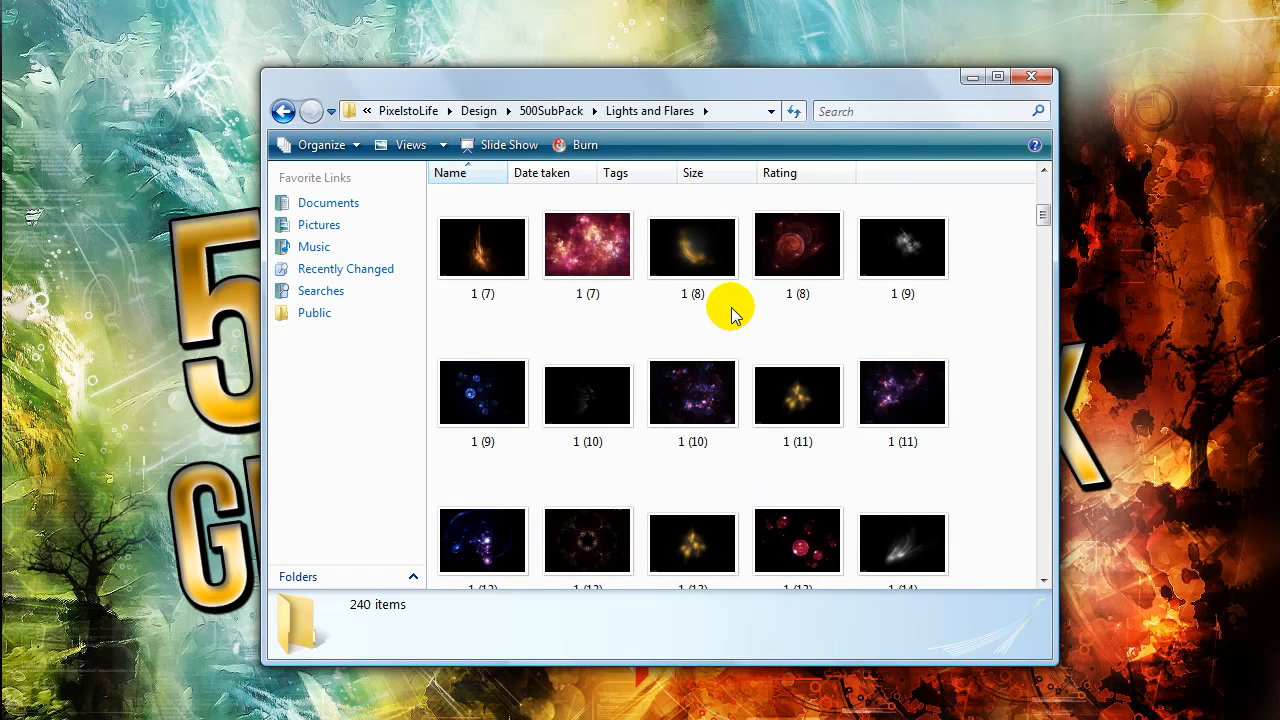
scroll("down", 3)
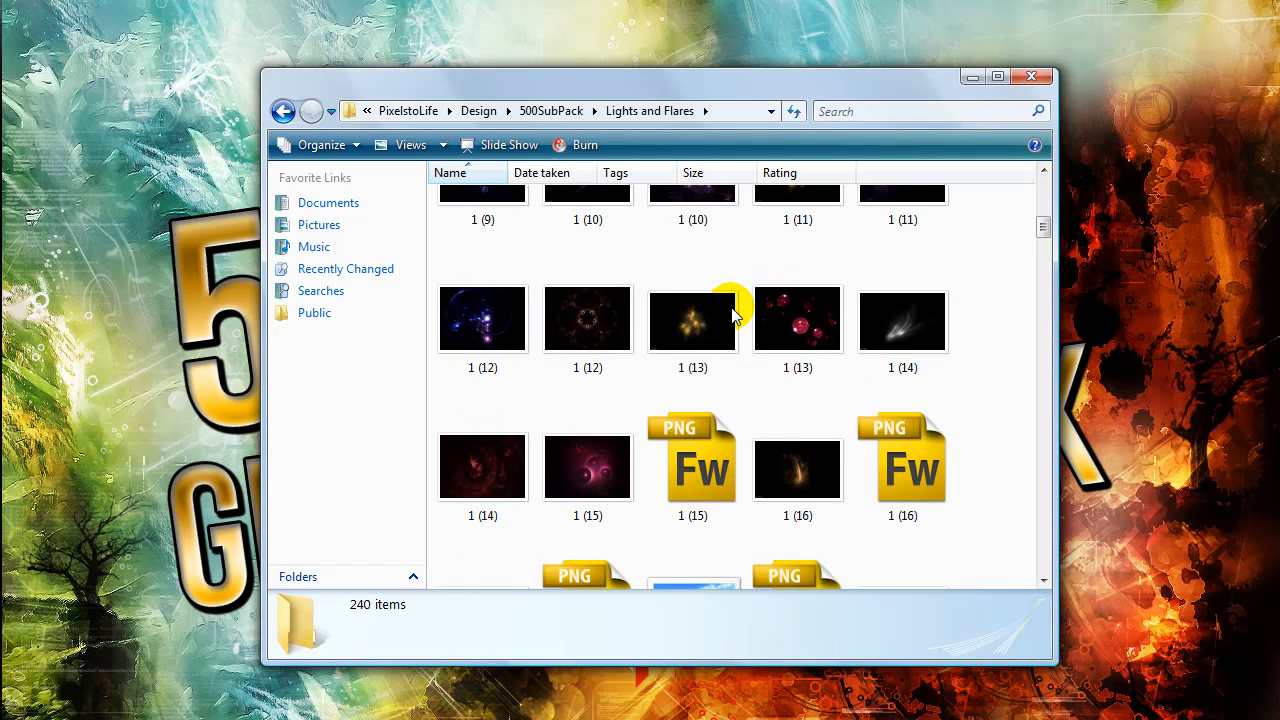
mouse_move(693, 318)
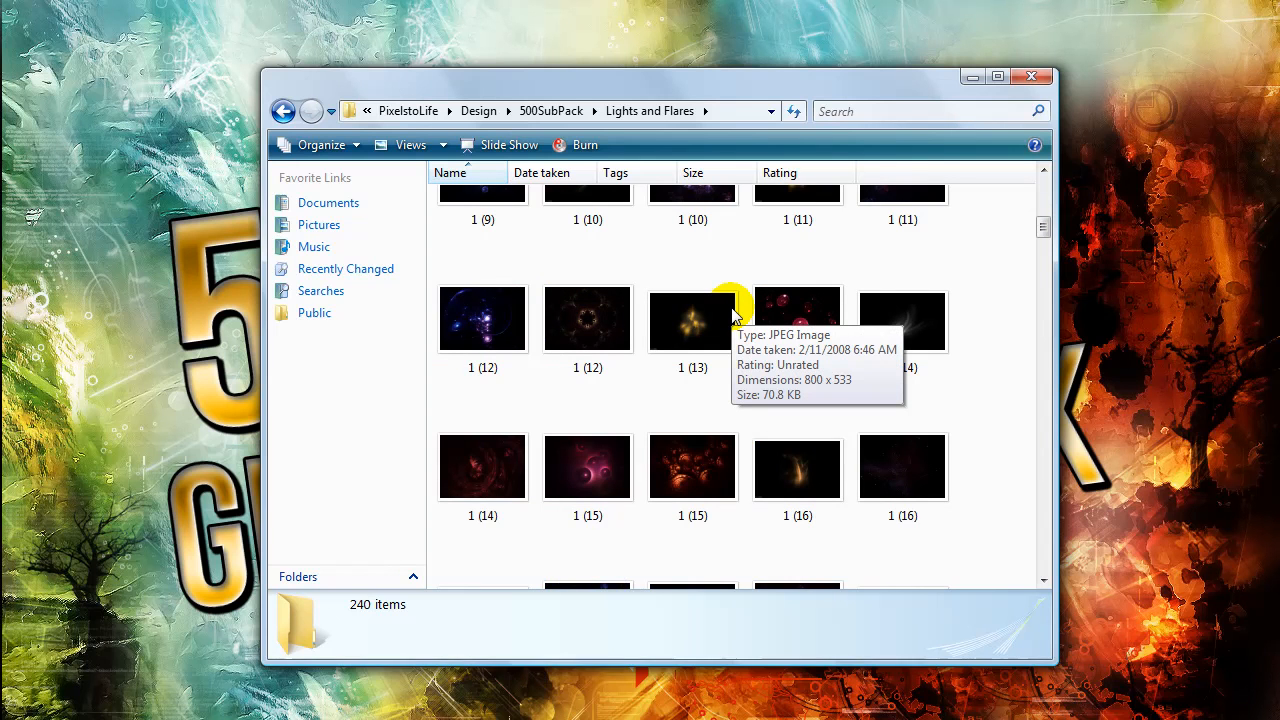
scroll("down", 3)
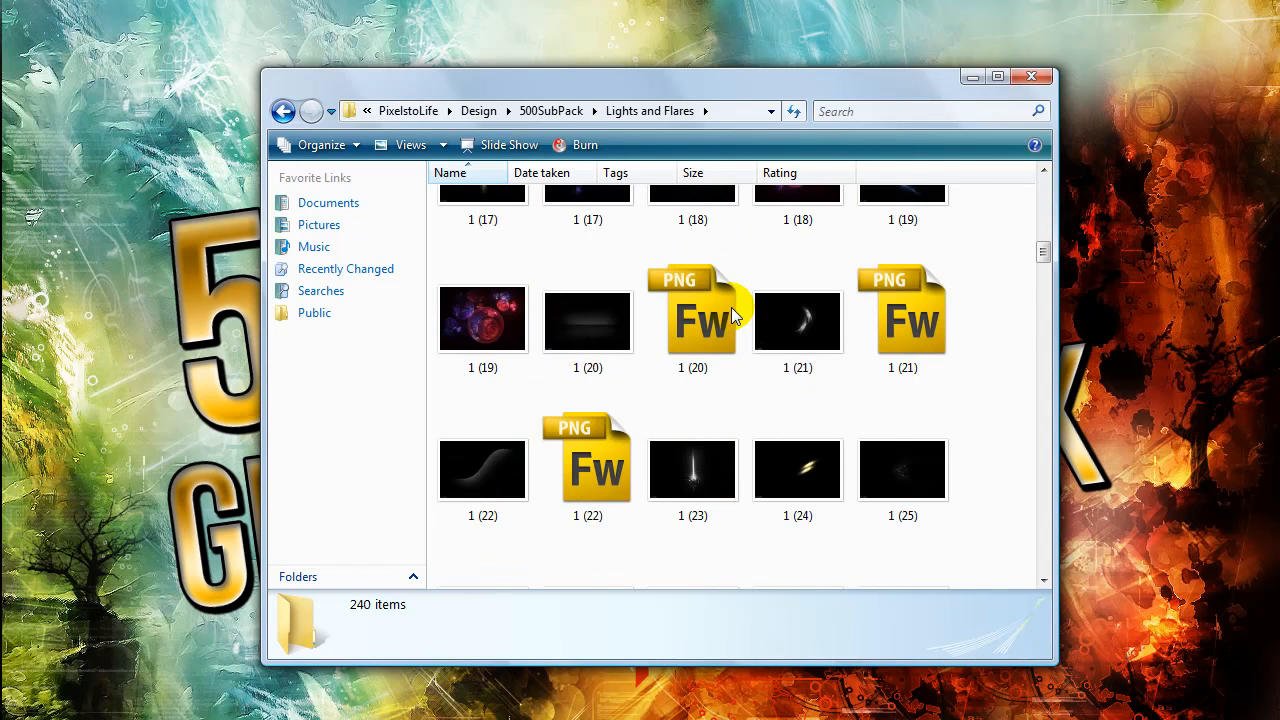
scroll("down", 3)
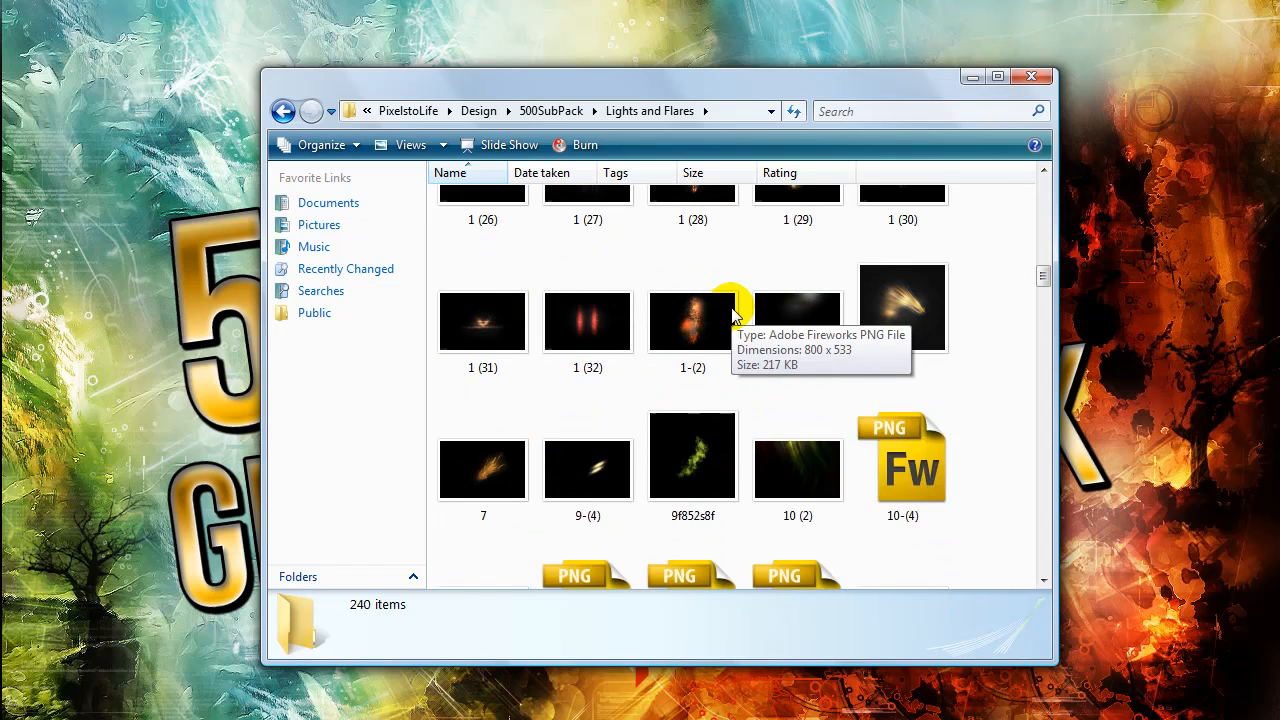
scroll("down", 3)
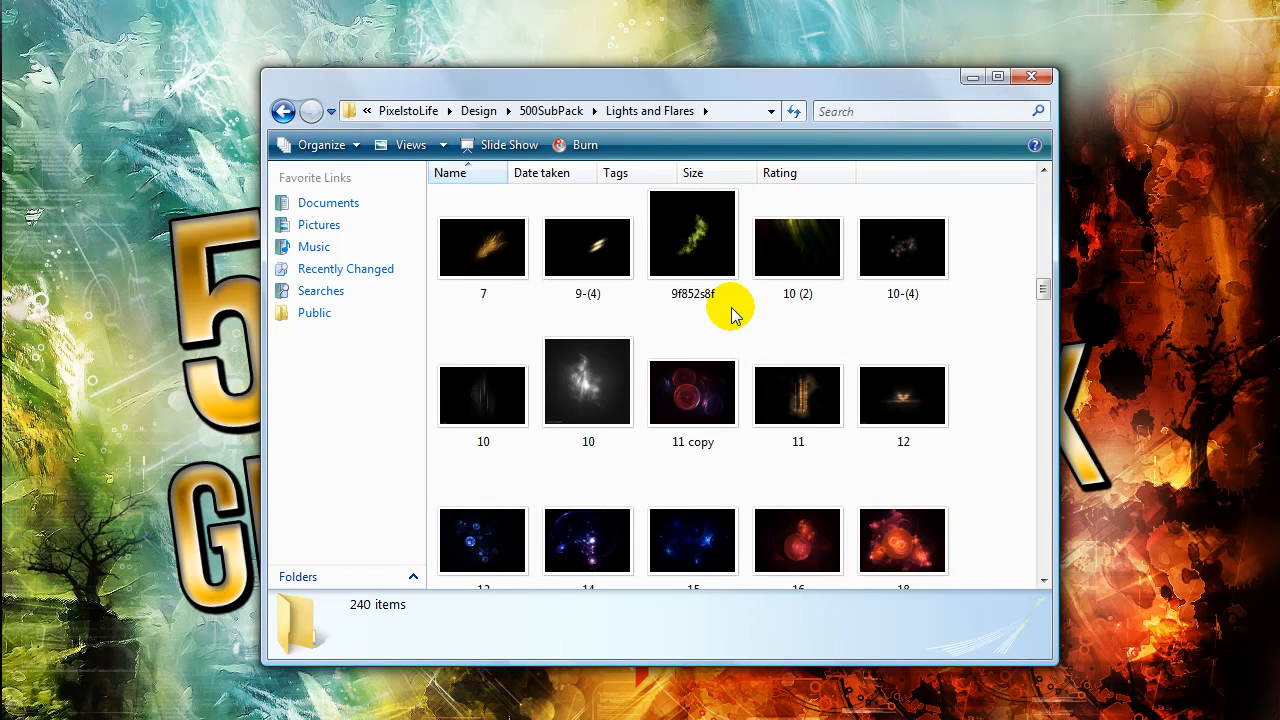
scroll("down", 3)
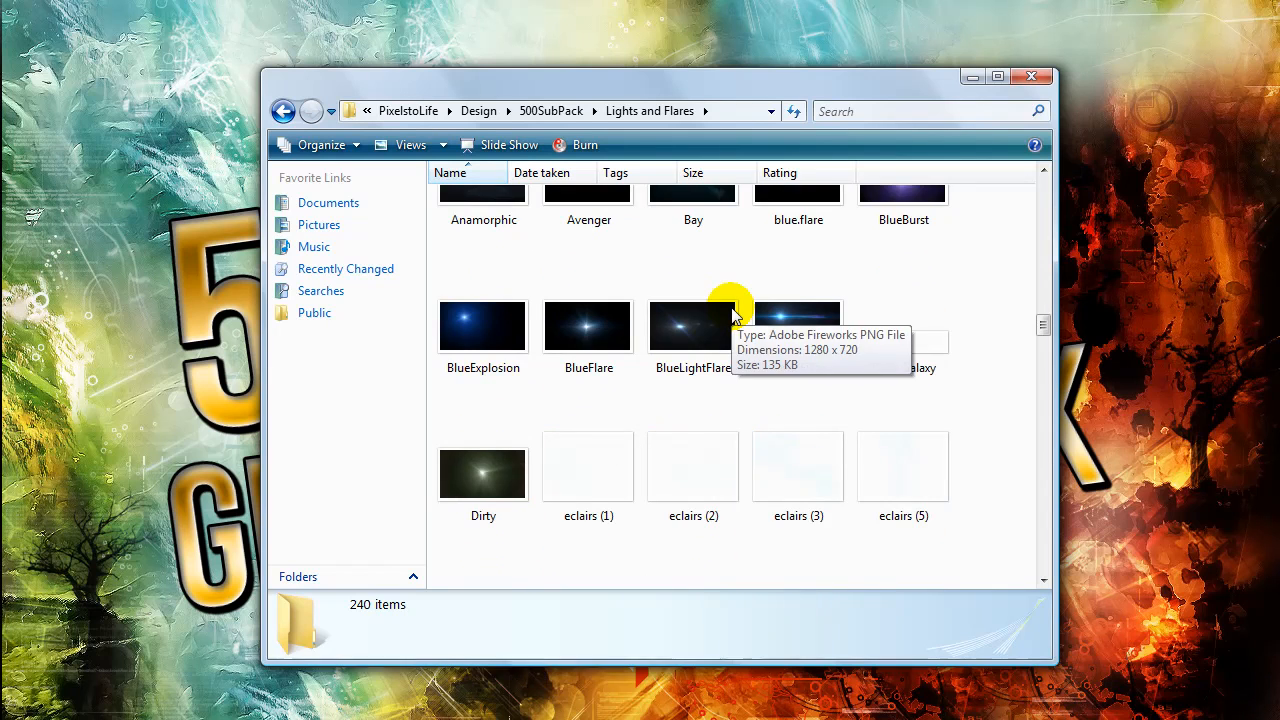
scroll("down", 3)
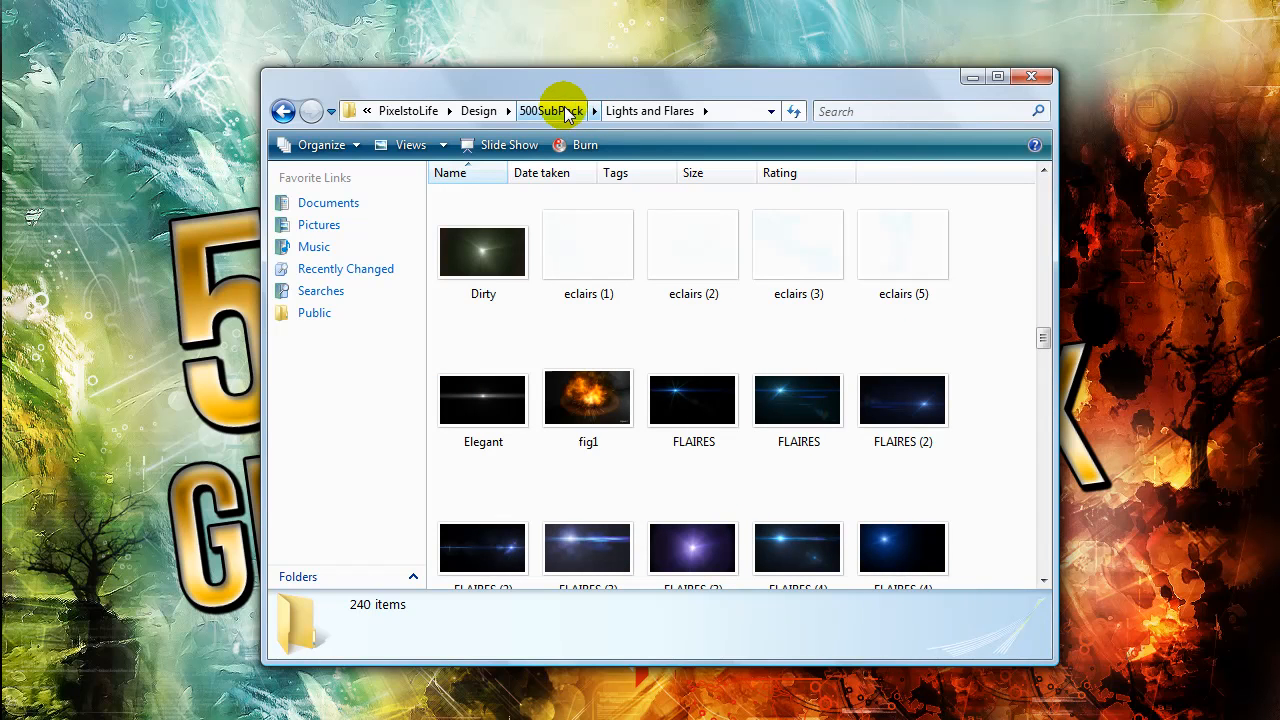
Step: From 500SubPack, open SocialMedia and view the BookmarkIcons 16-size icons
left_click(551, 111)
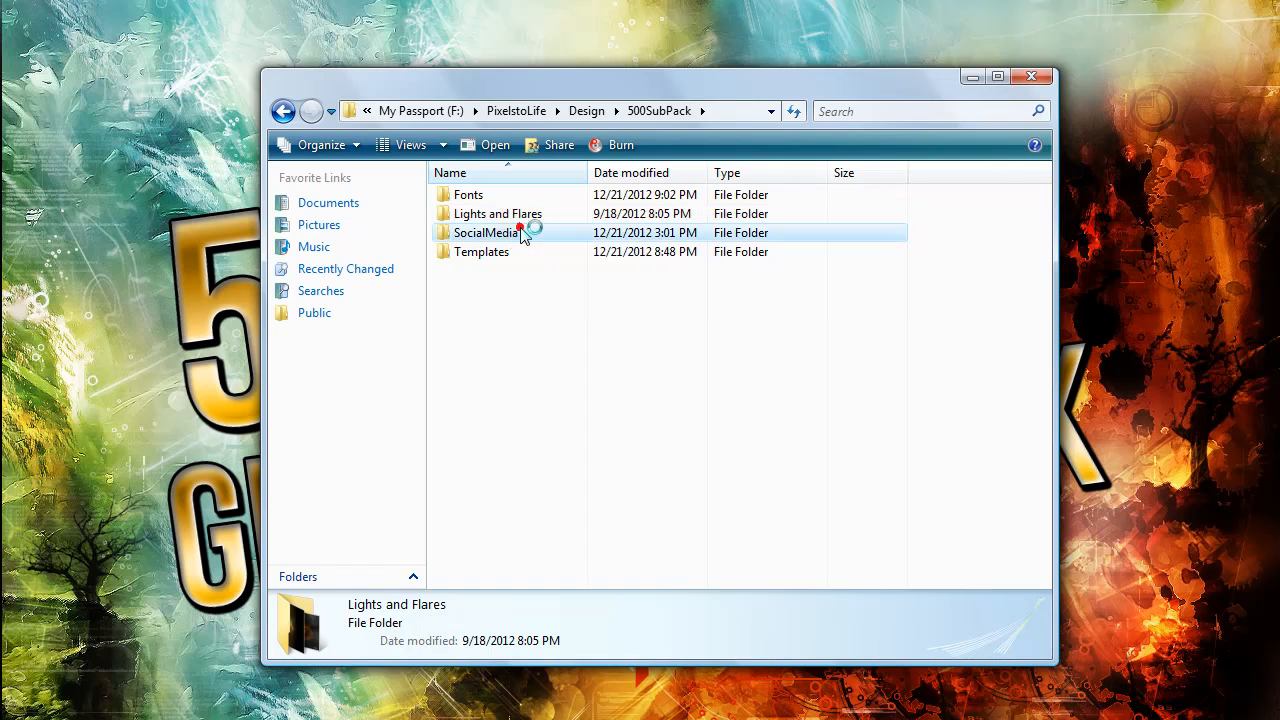
double_click(485, 232)
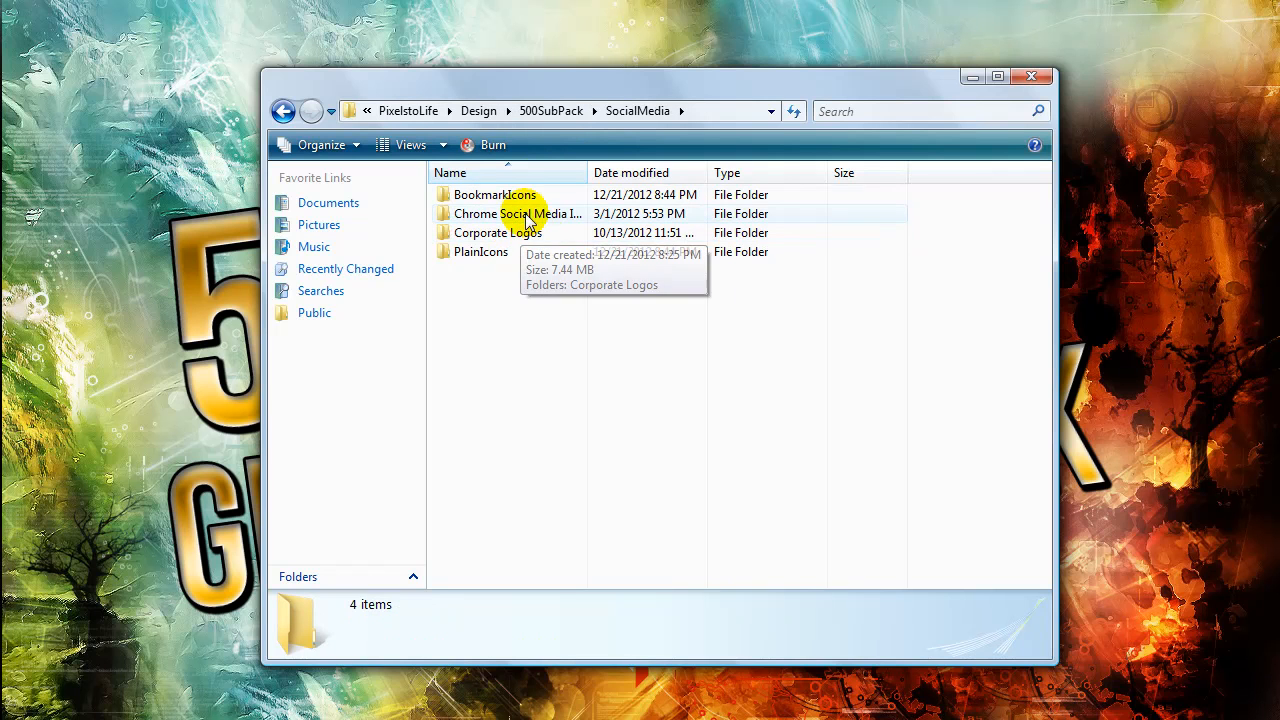
double_click(495, 194)
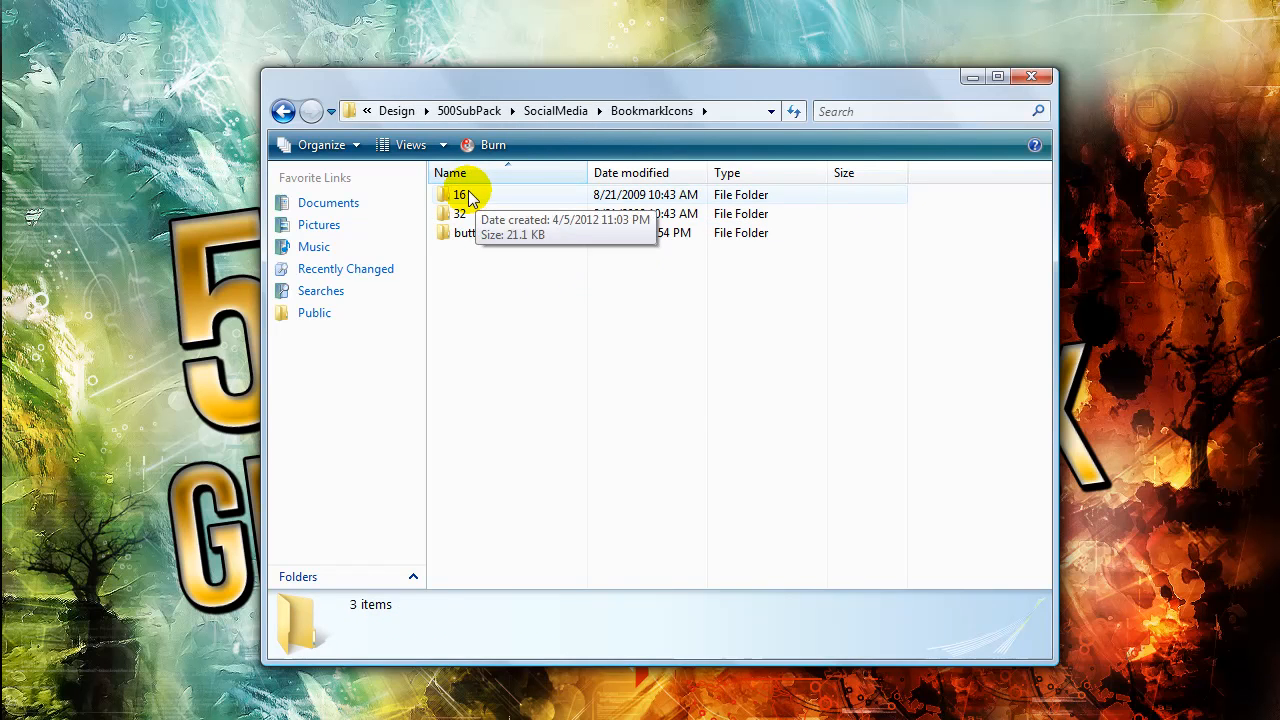
double_click(460, 194)
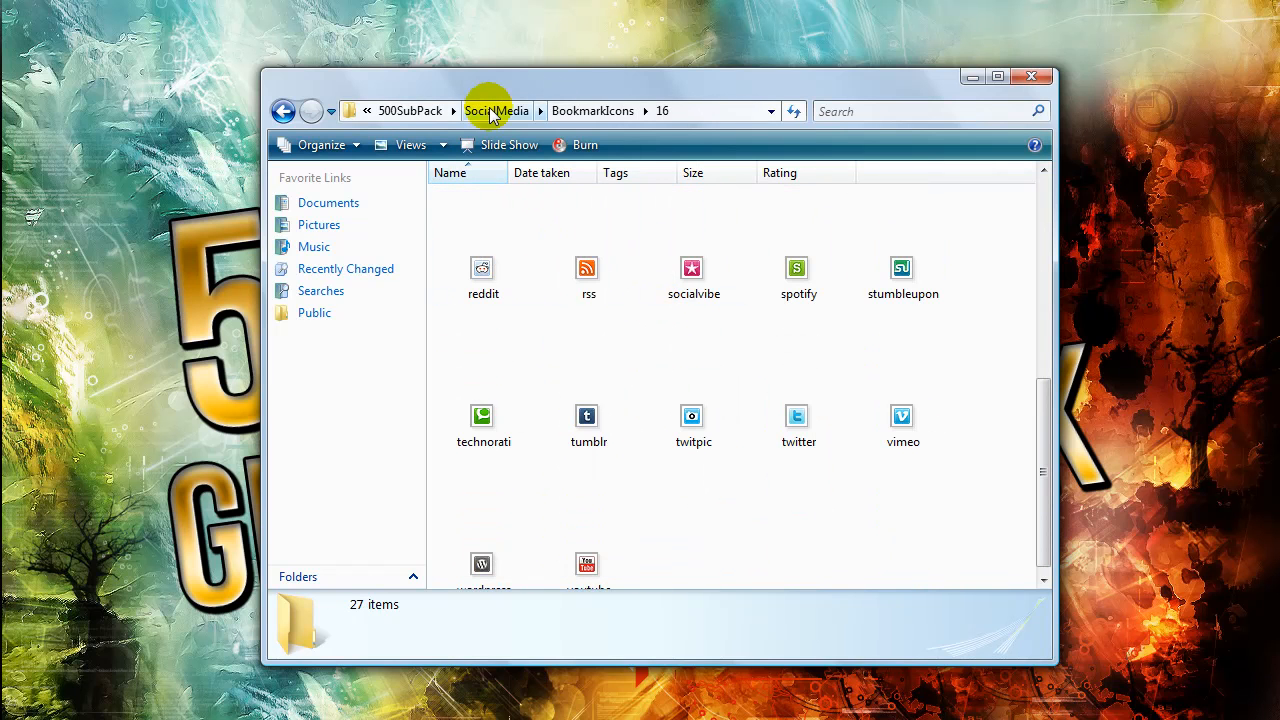
Step: Browse the Chrome Social Media Icons large_icons set, then return to SocialMedia
left_click(497, 111)
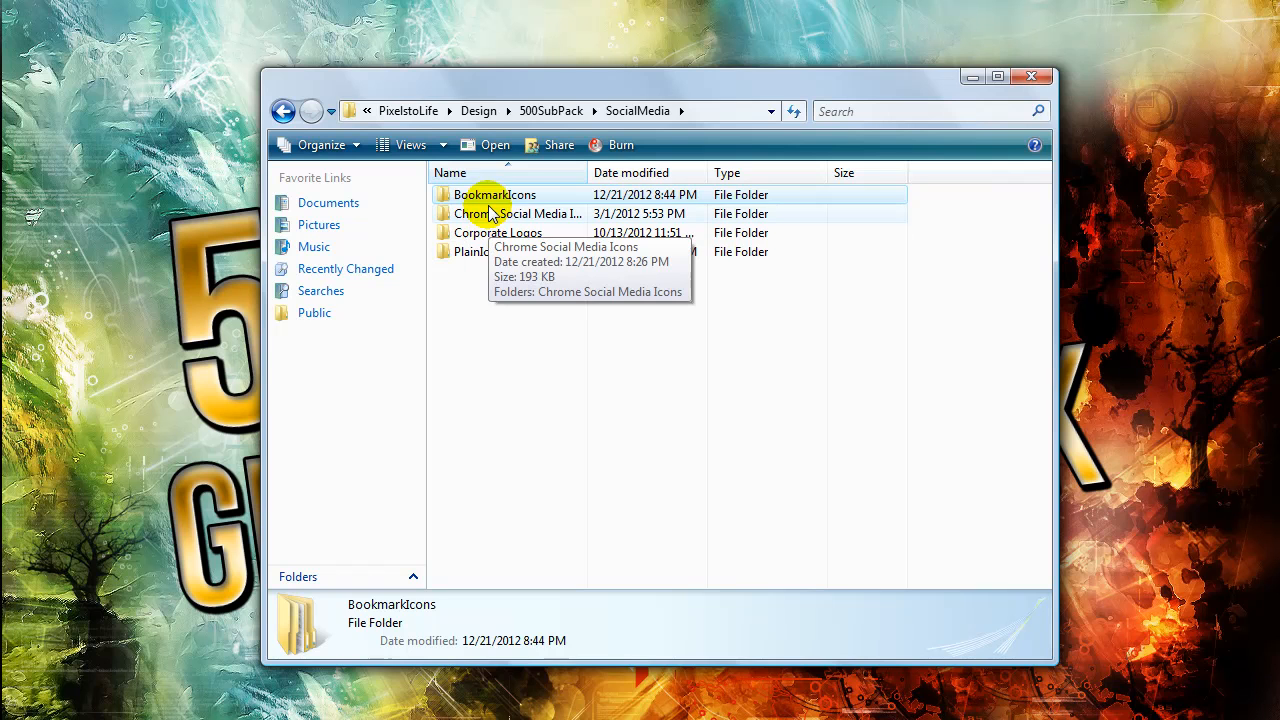
double_click(517, 213)
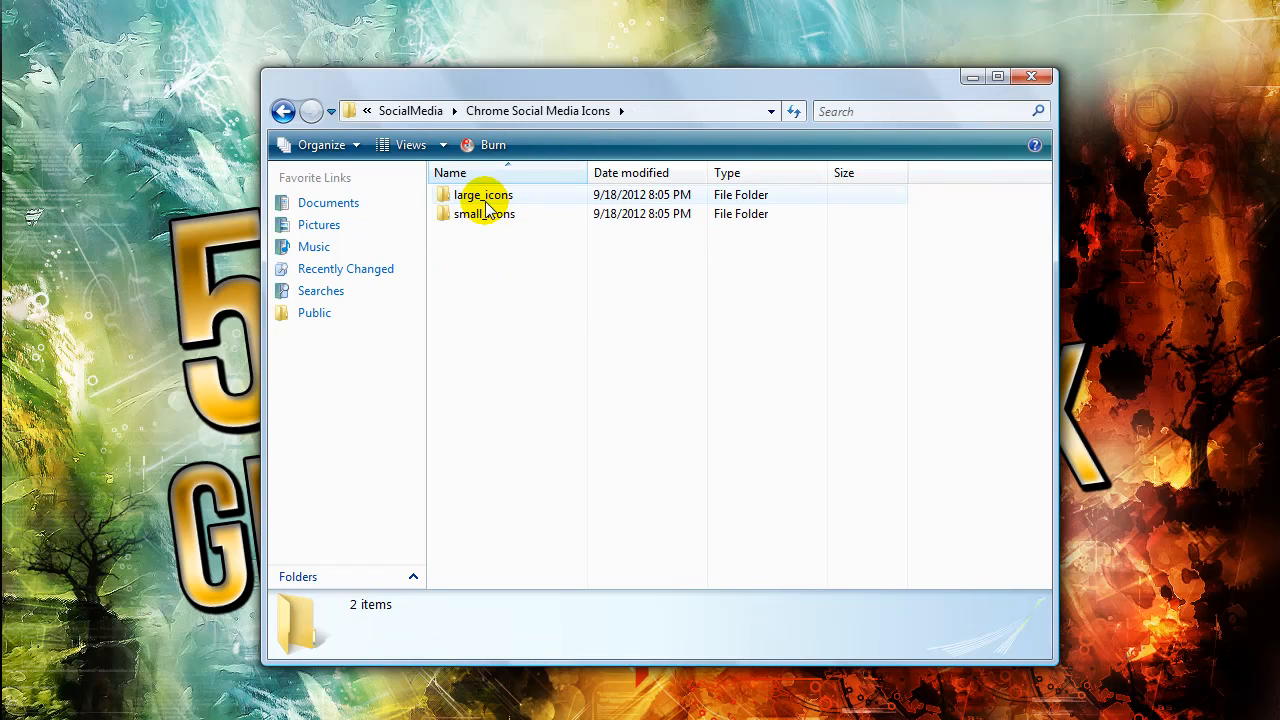
double_click(484, 194)
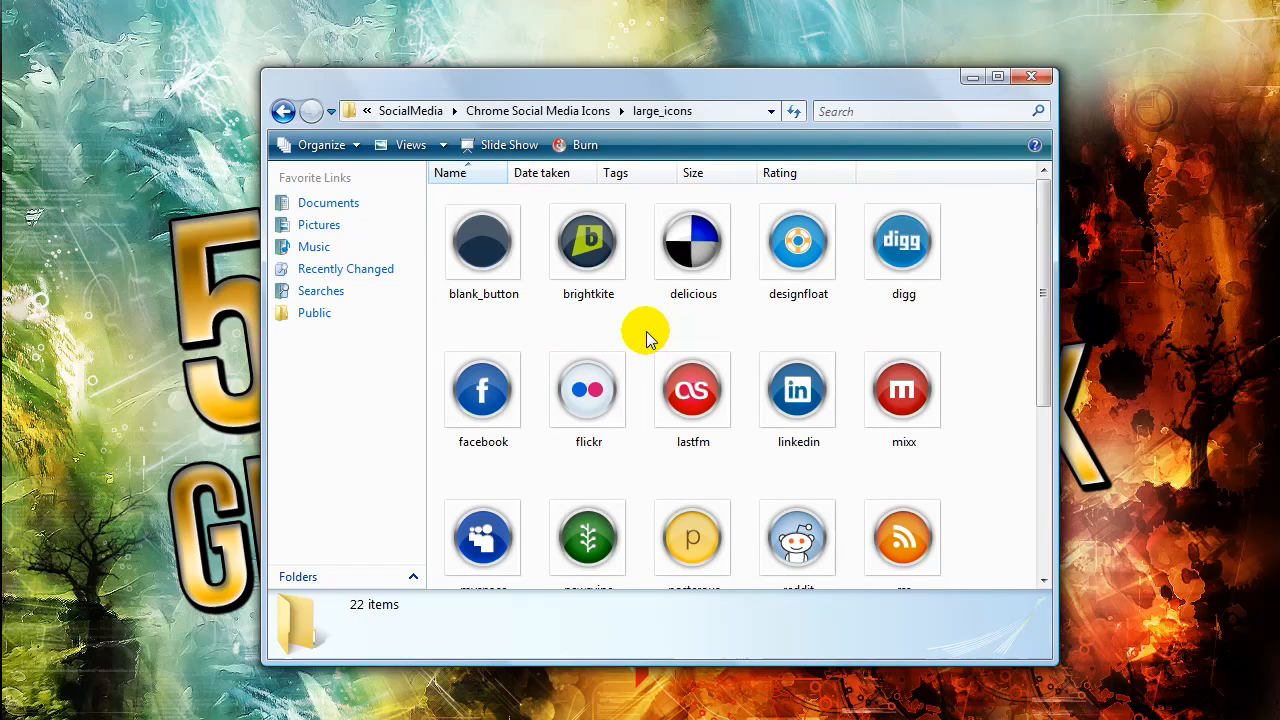
scroll("down", 3)
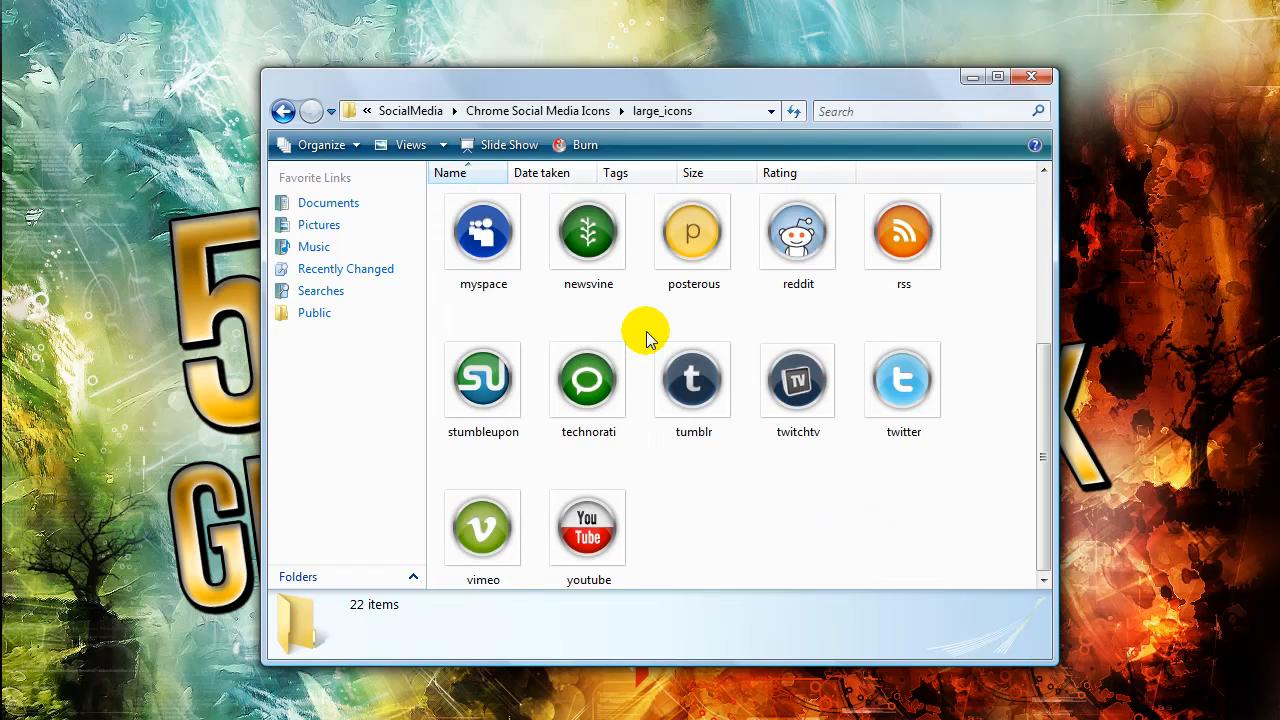
left_click(537, 111)
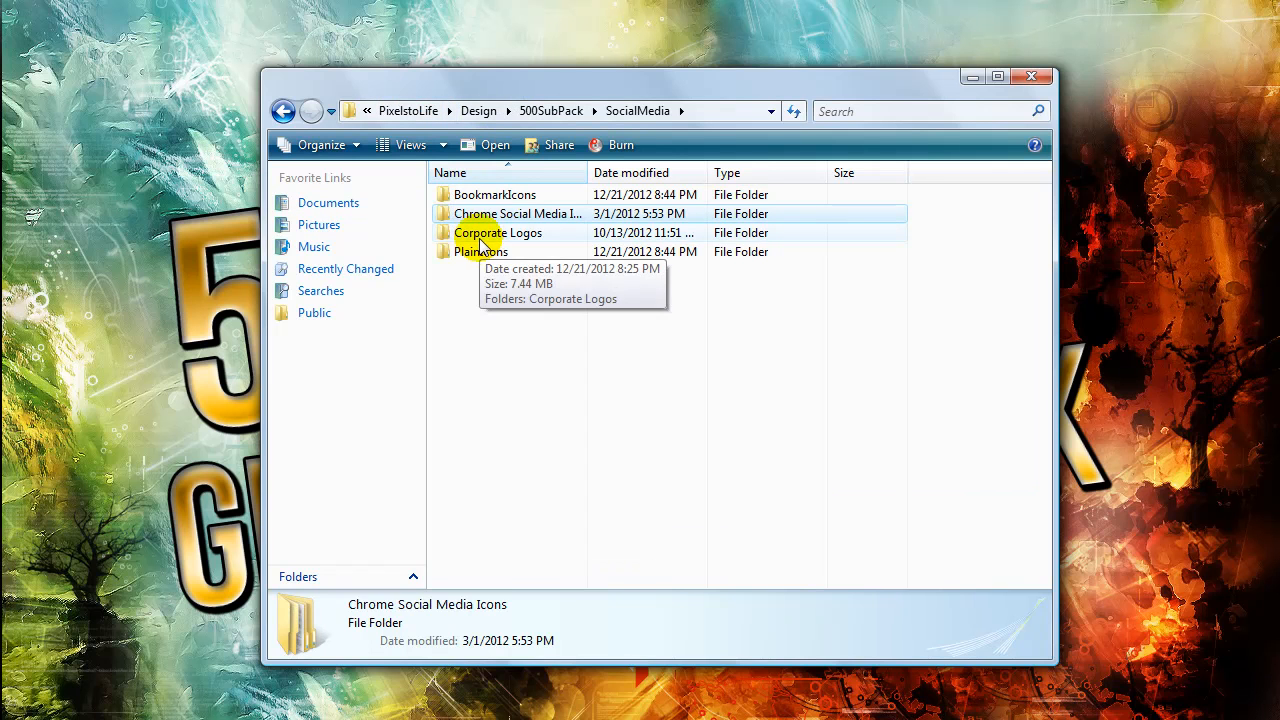
Step: Scroll through the 37 Corporate Logos images, then go back to SocialMedia
double_click(498, 232)
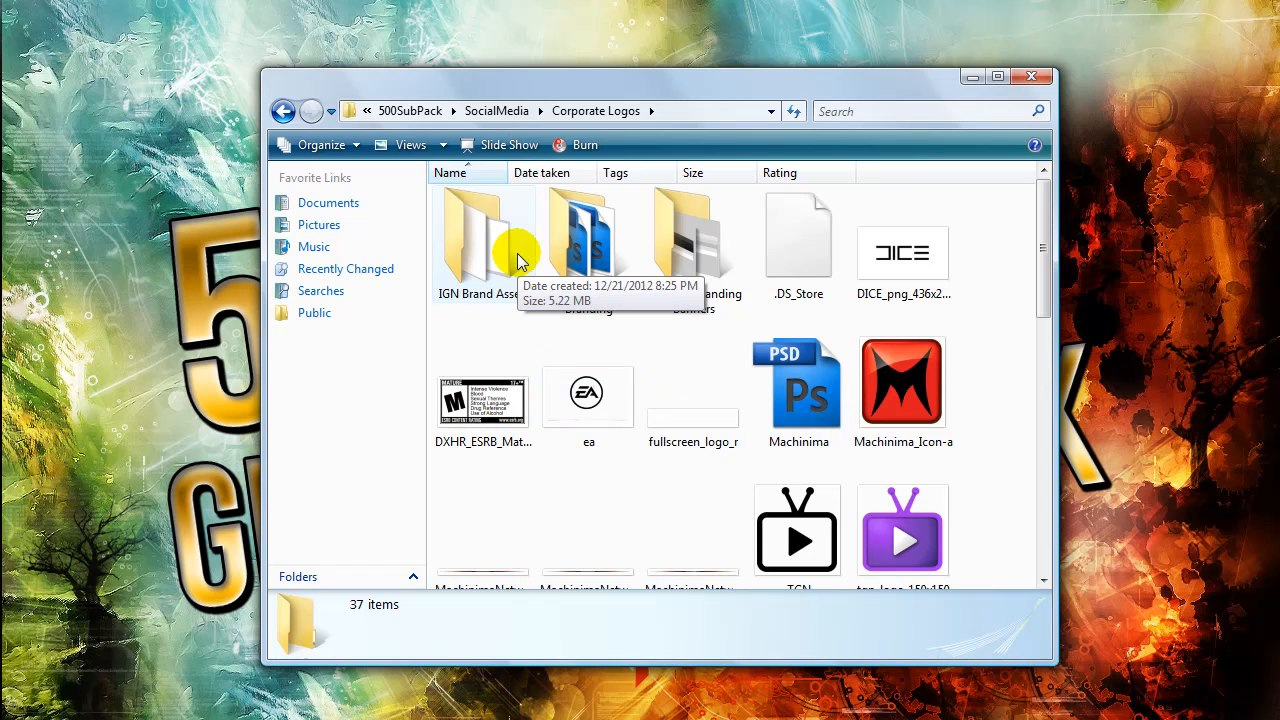
mouse_move(555, 260)
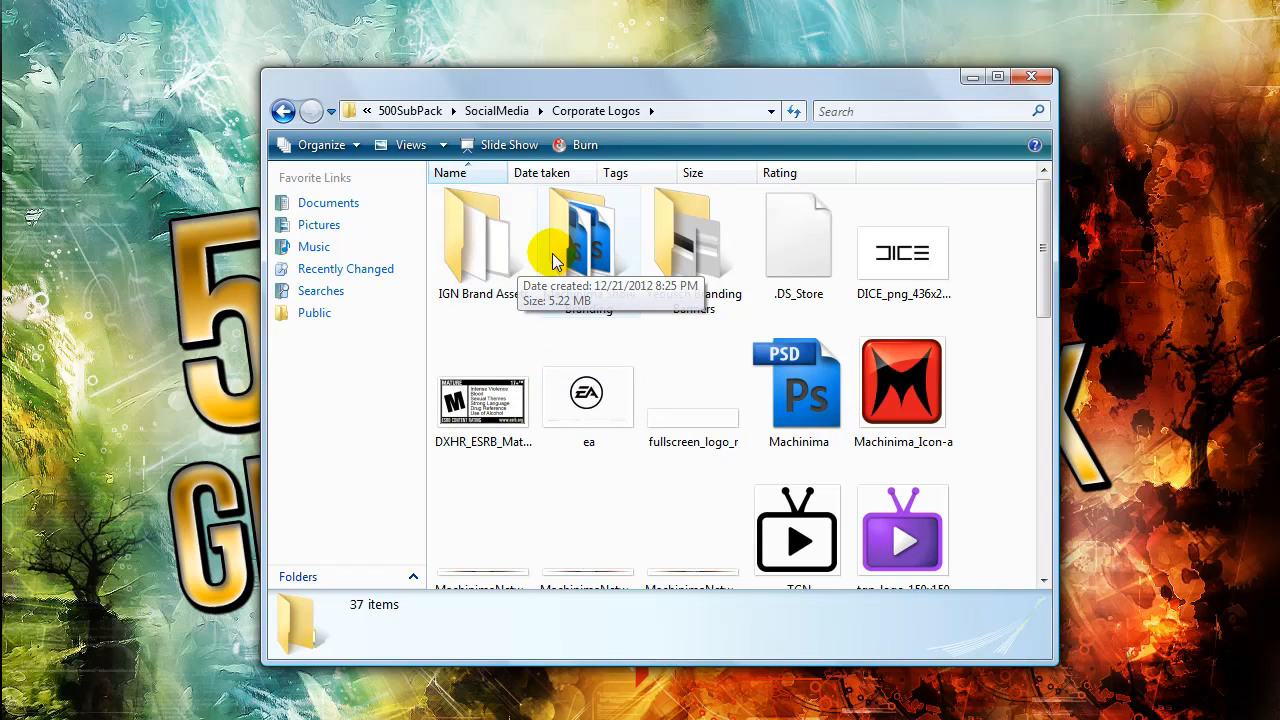
scroll("down", 3)
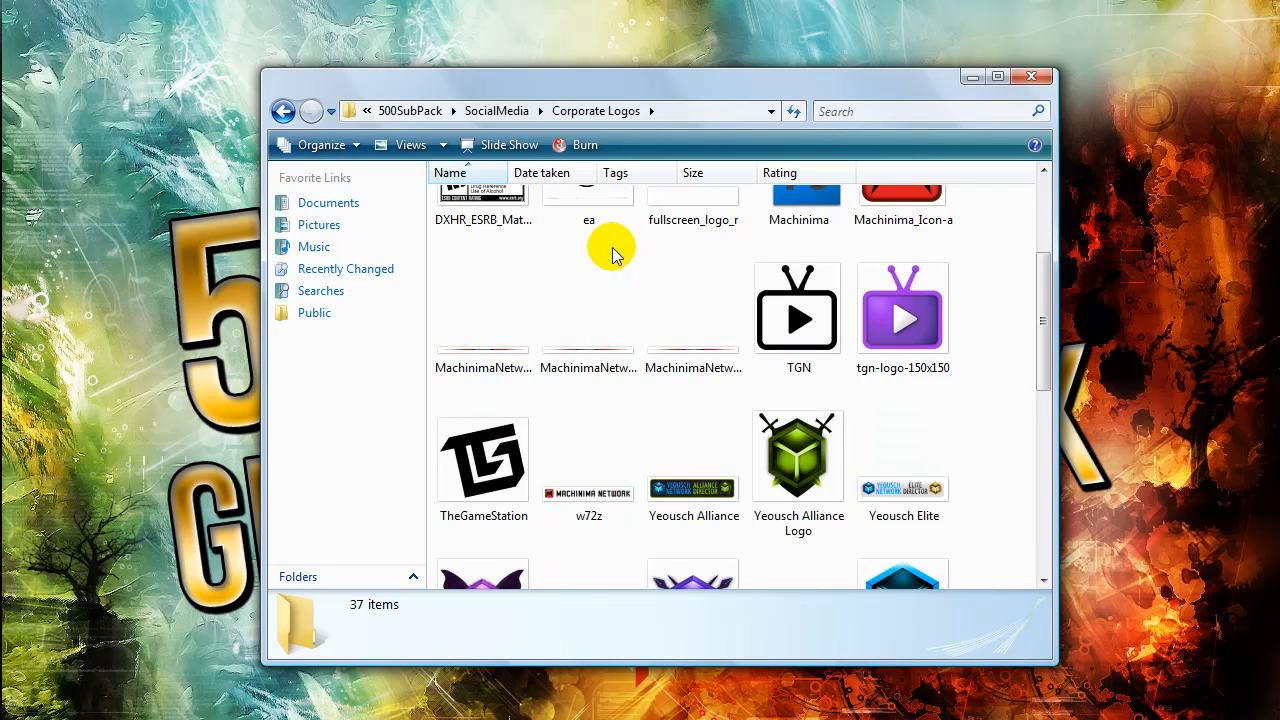
scroll("down", 3)
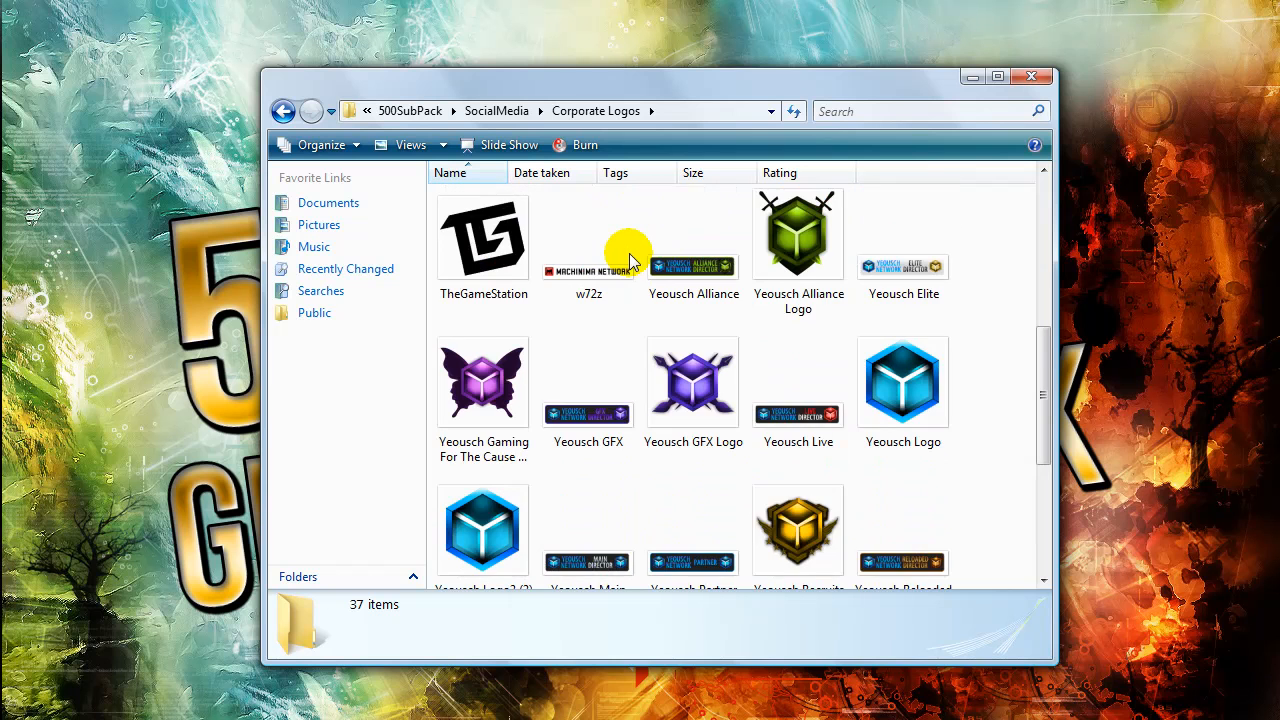
scroll("down", 3)
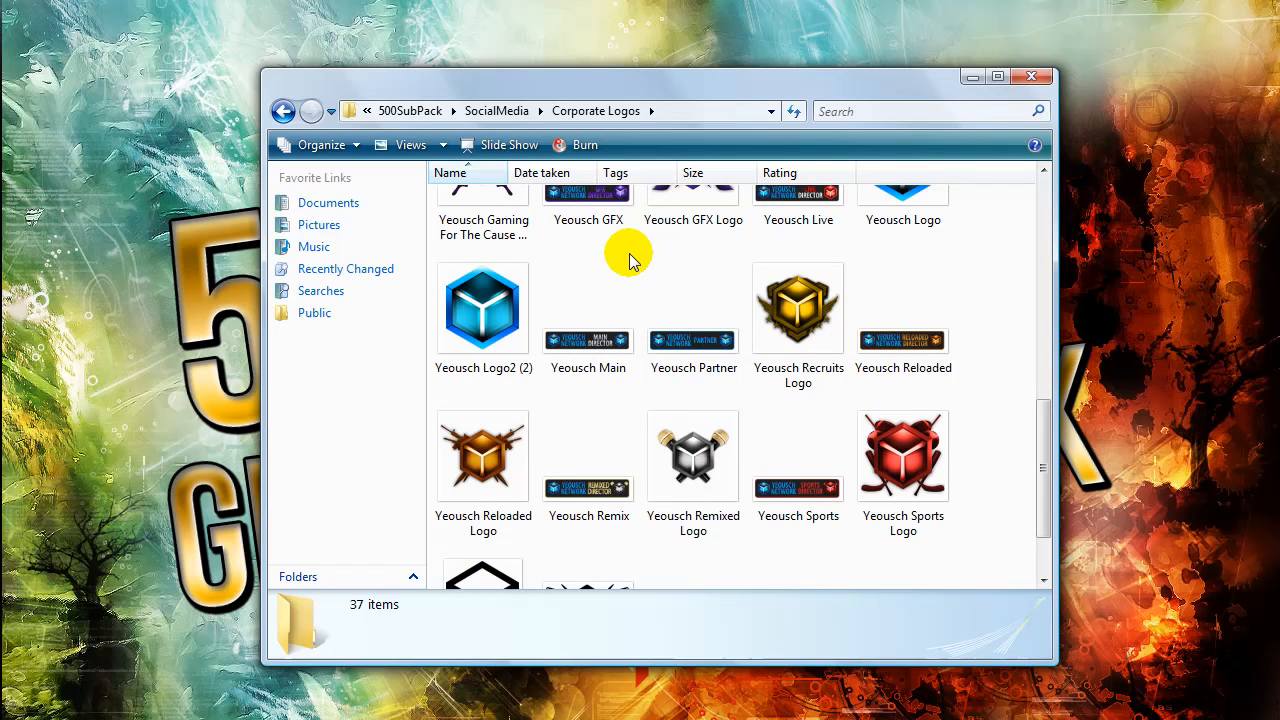
scroll("down", 3)
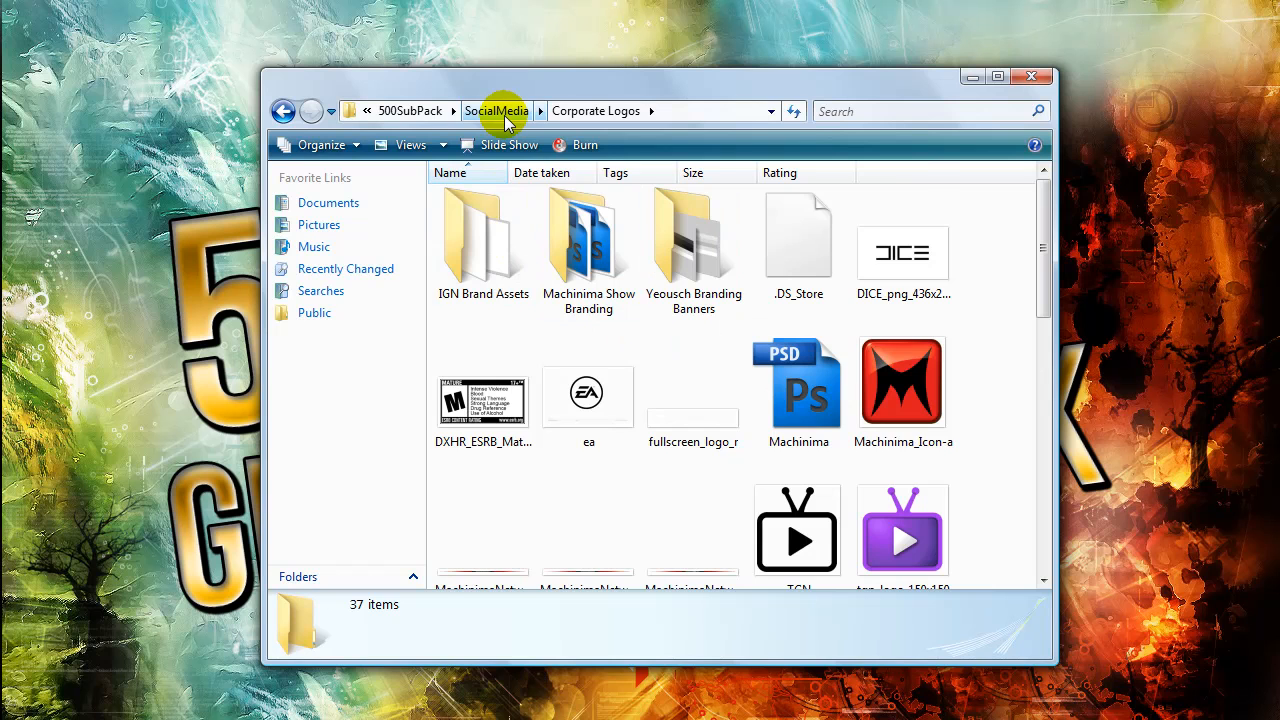
left_click(497, 111)
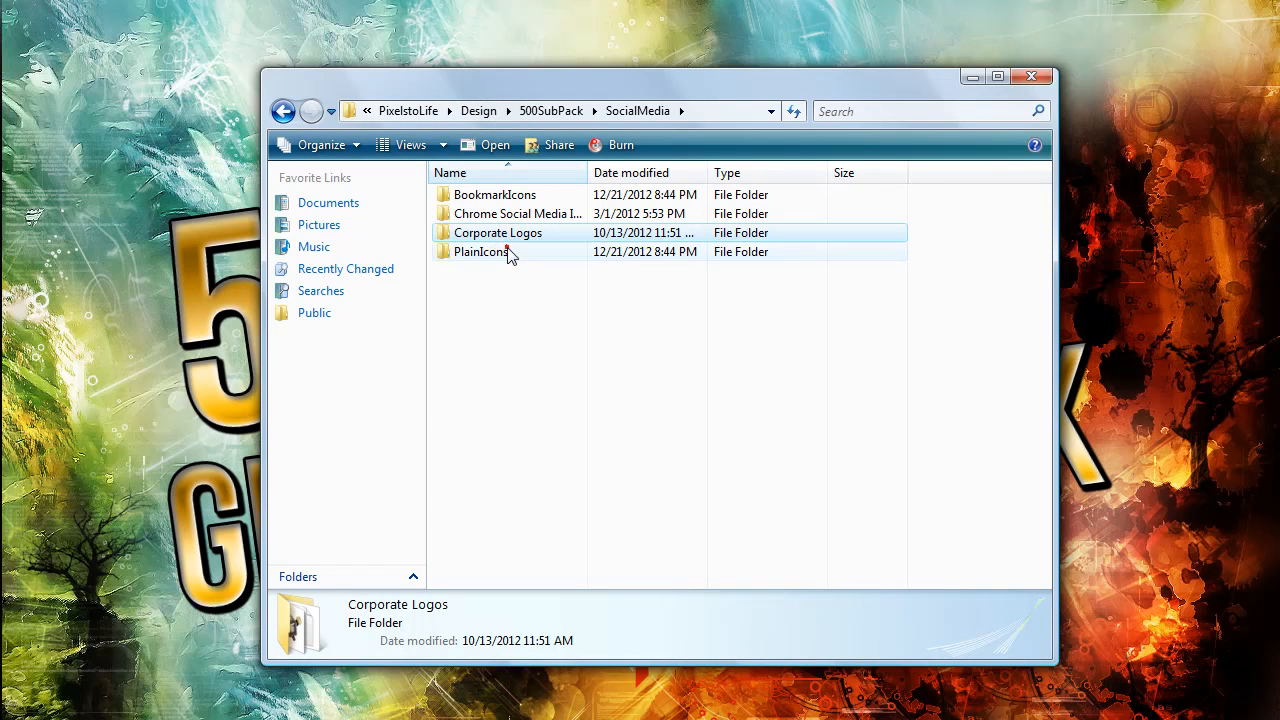
Step: Open PlainIcons, then 64, then the Green set of 8 social media icons
double_click(481, 251)
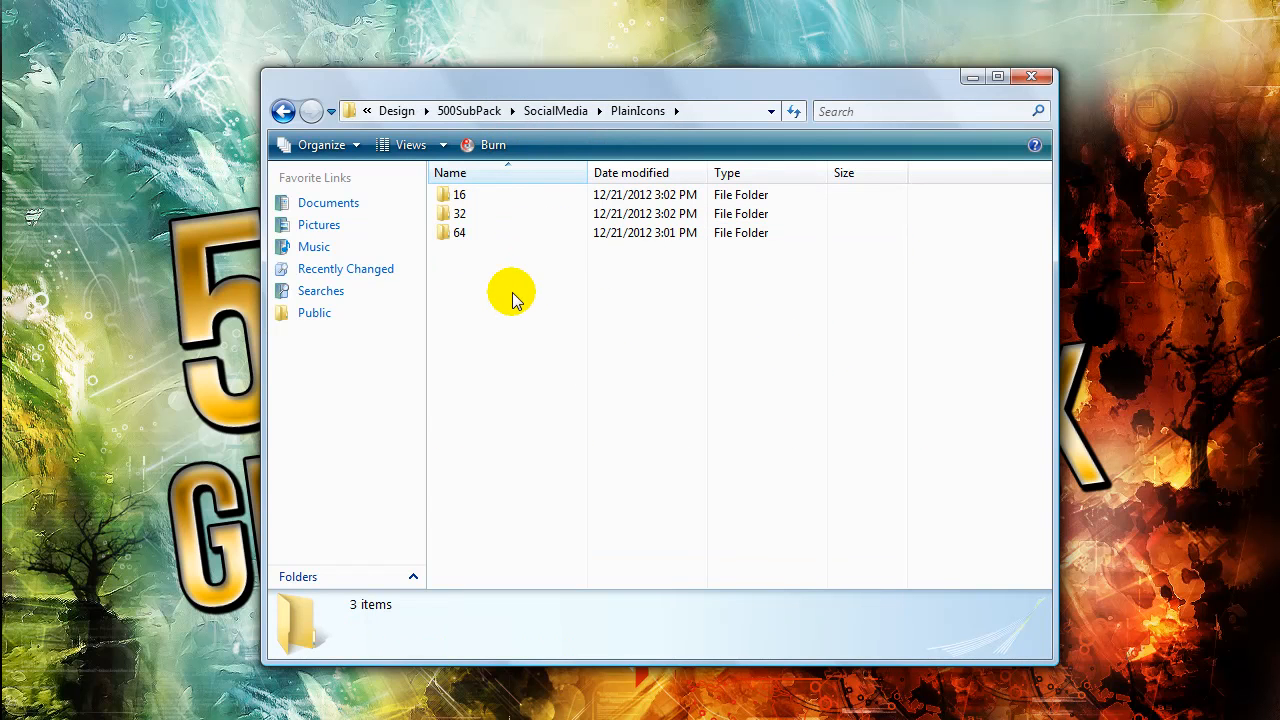
mouse_move(505, 280)
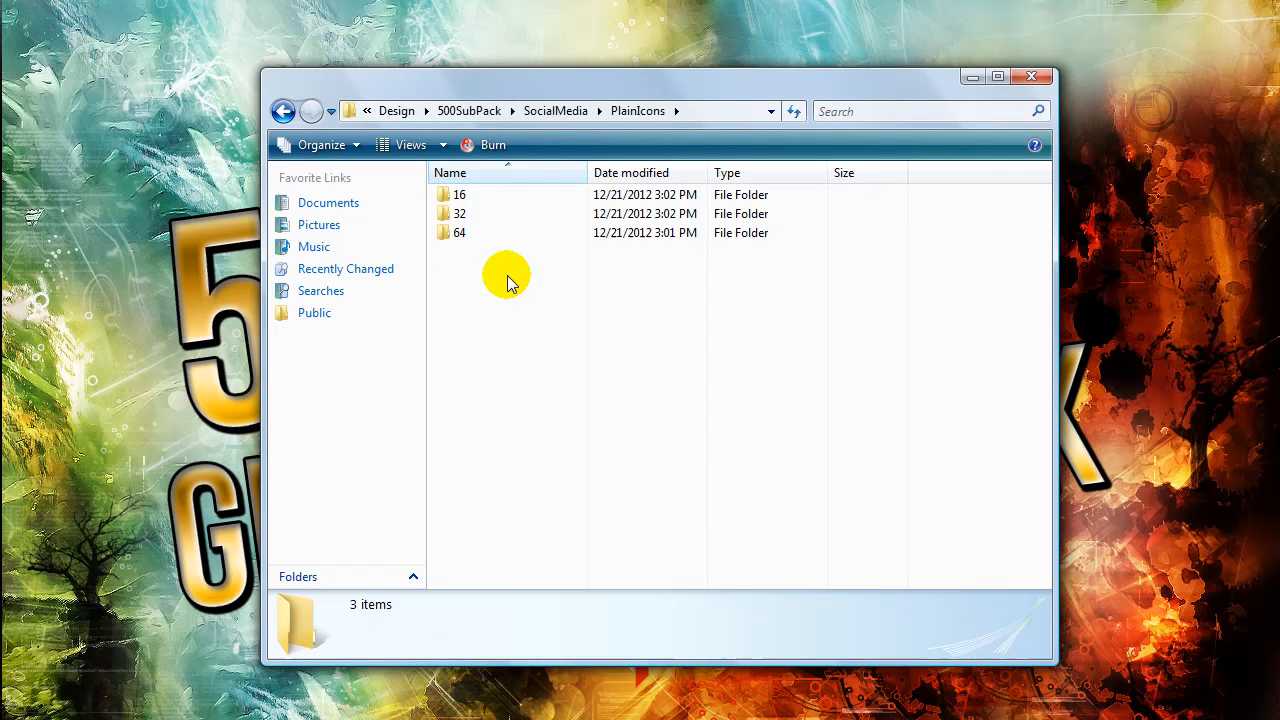
double_click(459, 232)
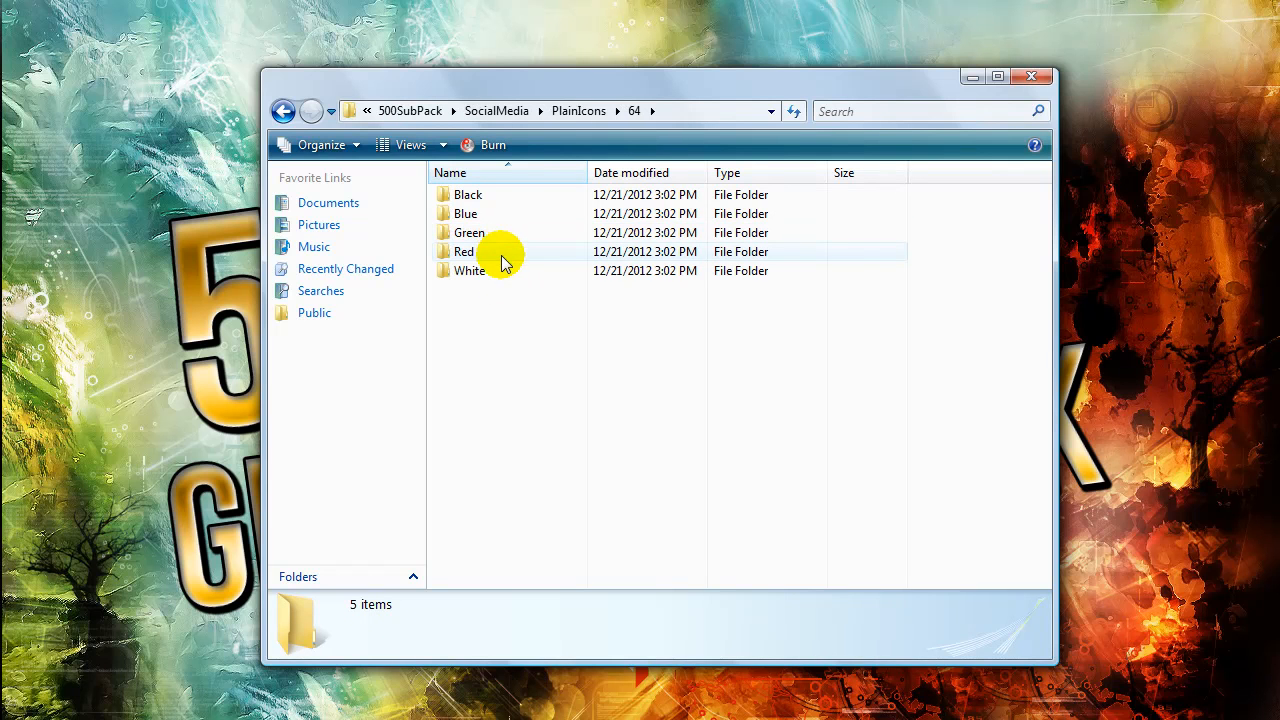
mouse_move(527, 233)
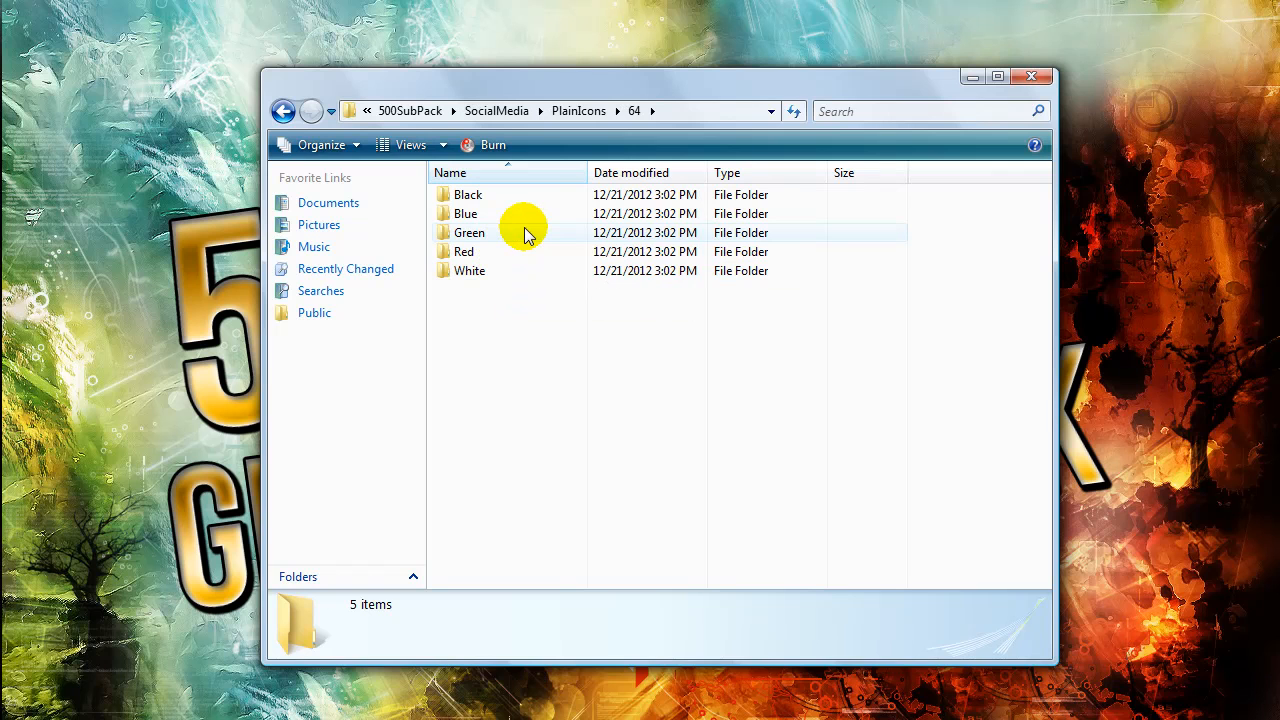
mouse_move(528, 233)
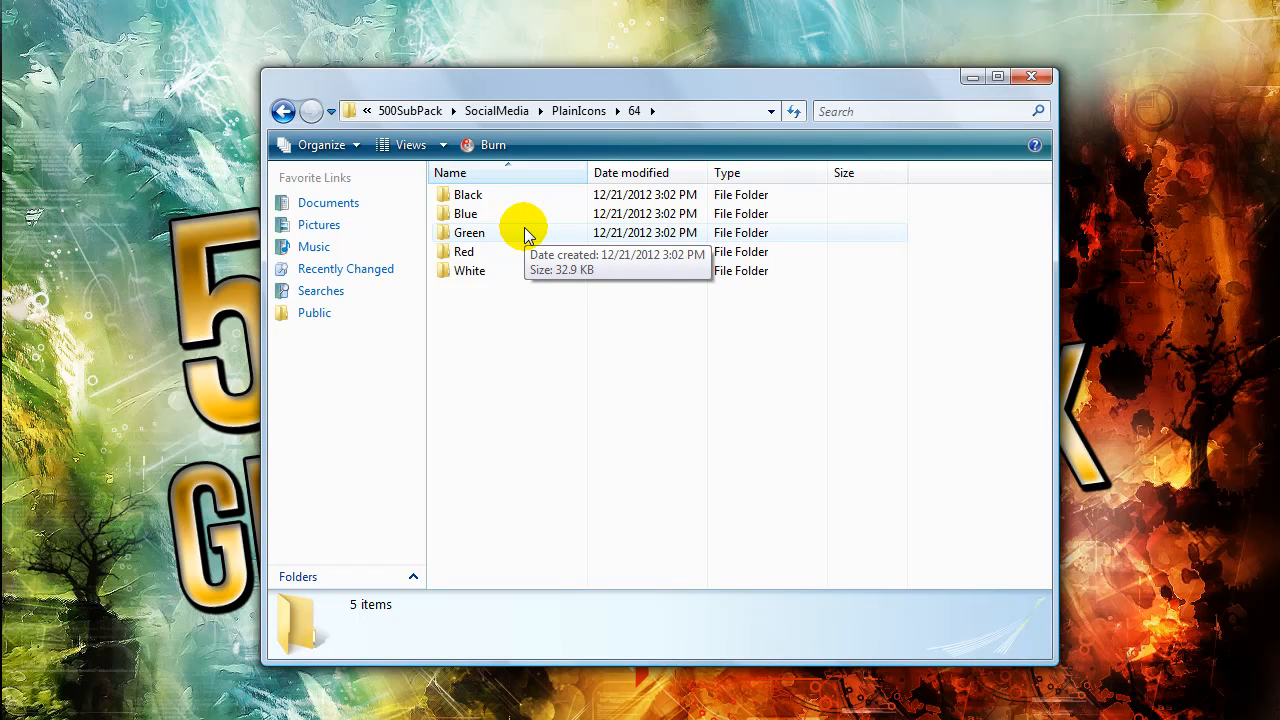
mouse_move(525, 262)
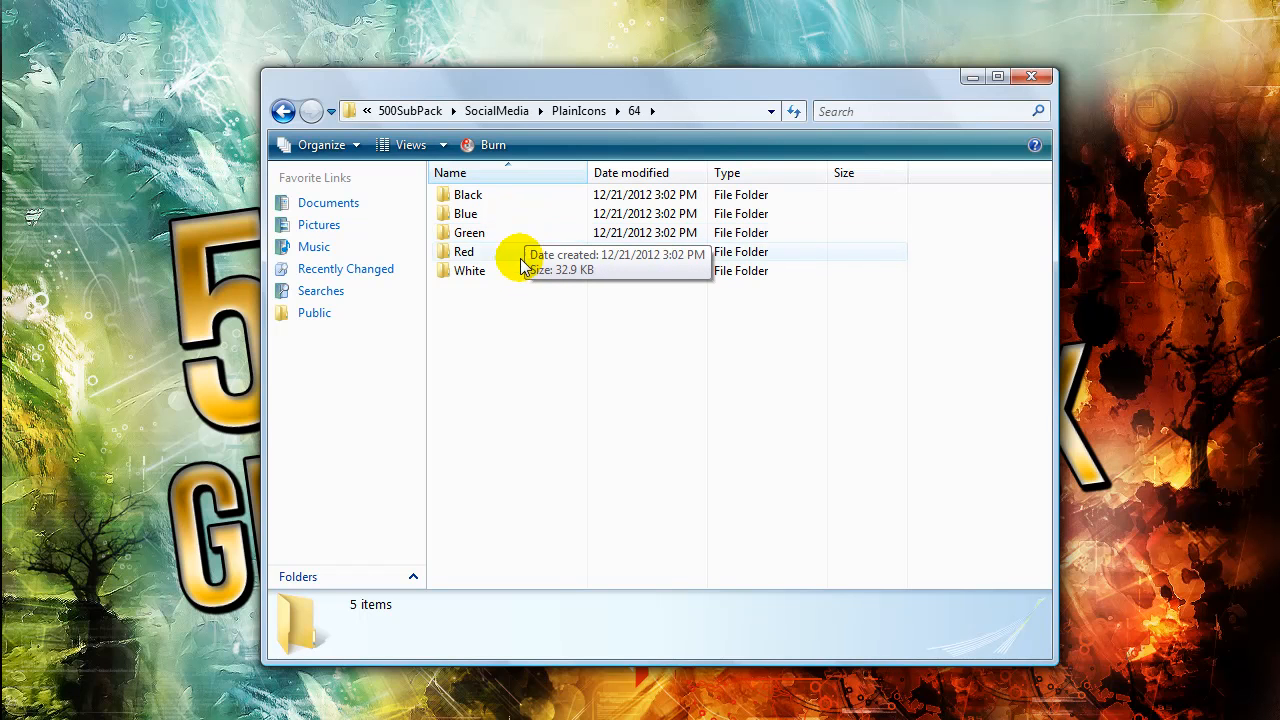
double_click(469, 232)
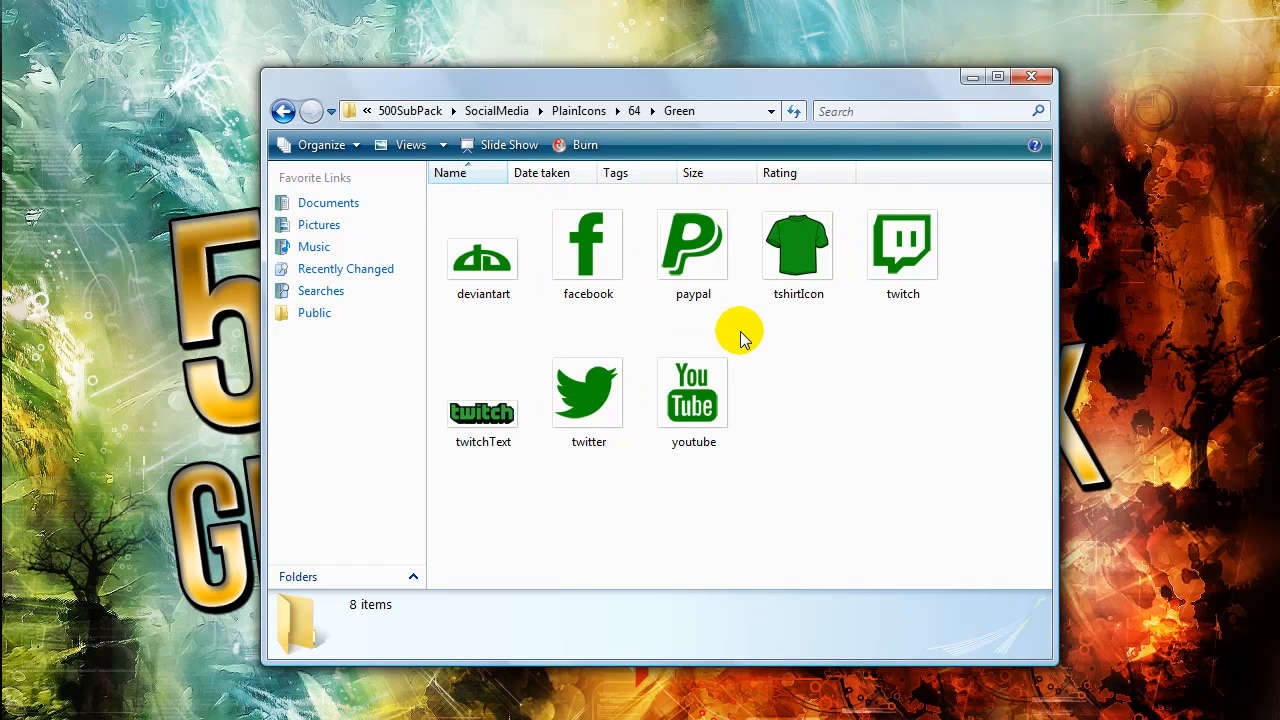
mouse_move(685, 255)
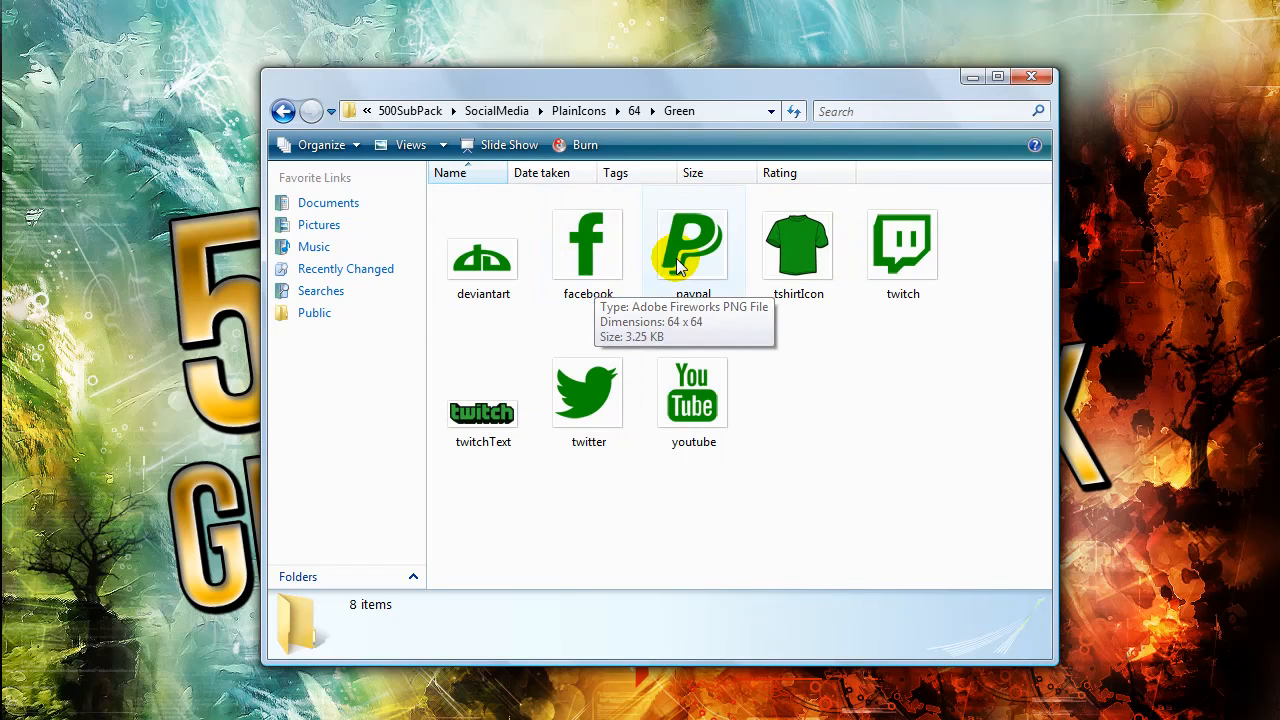
mouse_move(645, 360)
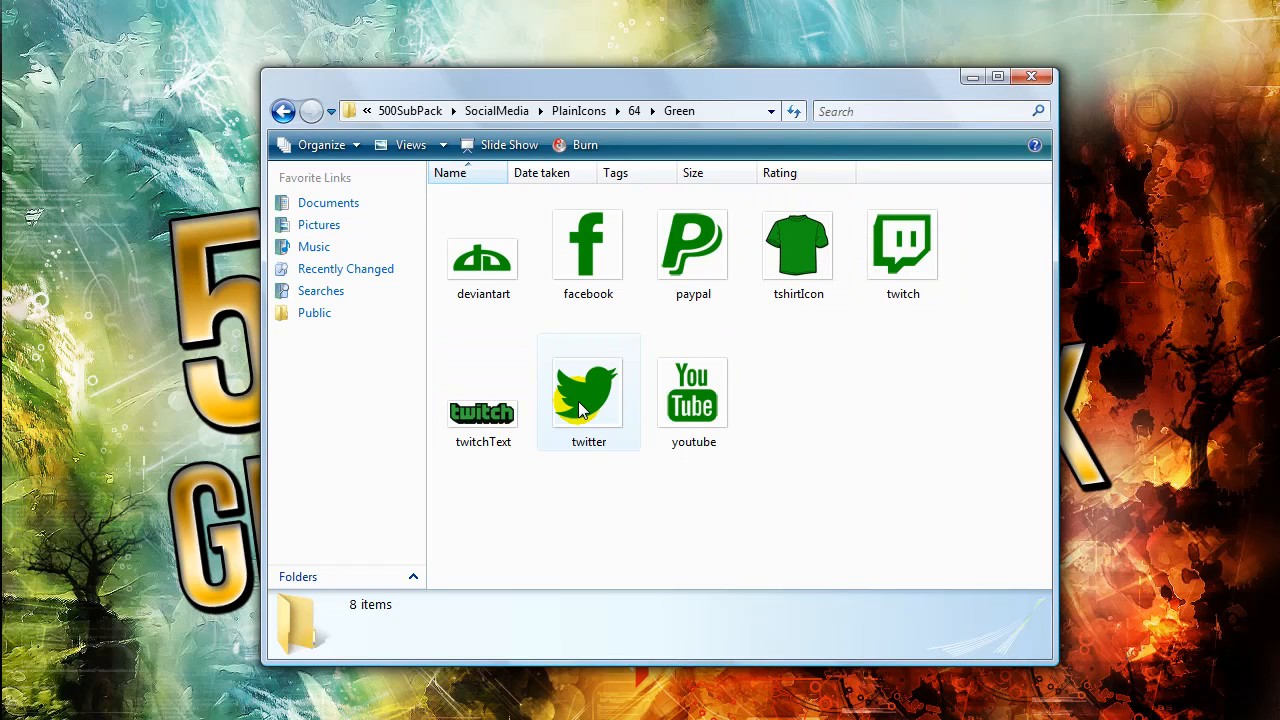
mouse_move(797, 255)
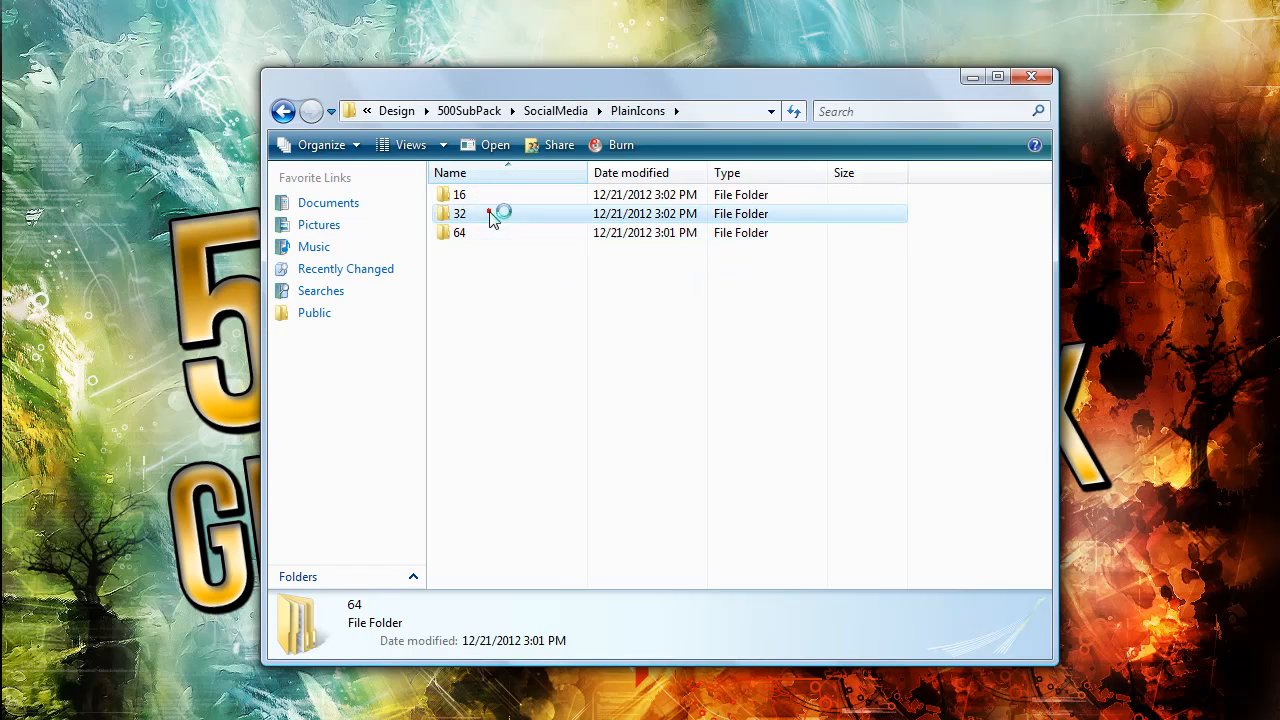
Step: View the six 32-size Blue plain icons, then return to 500SubPack
double_click(459, 213)
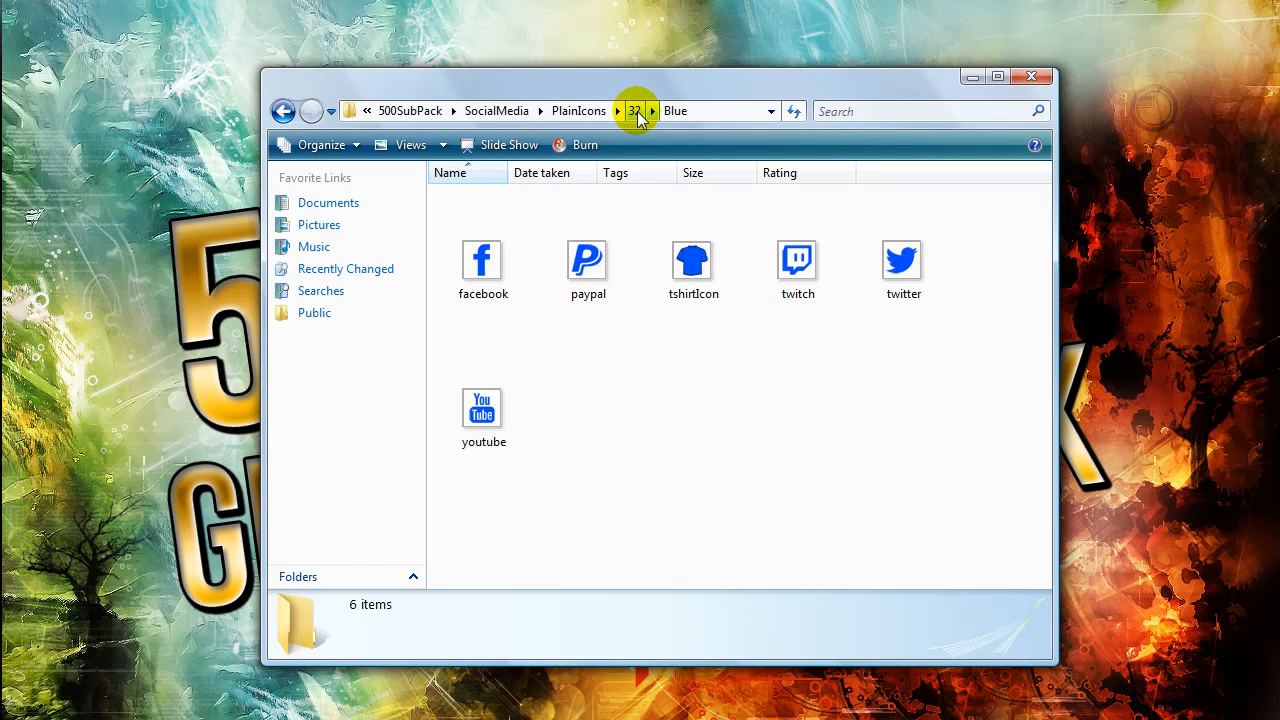
left_click(633, 111)
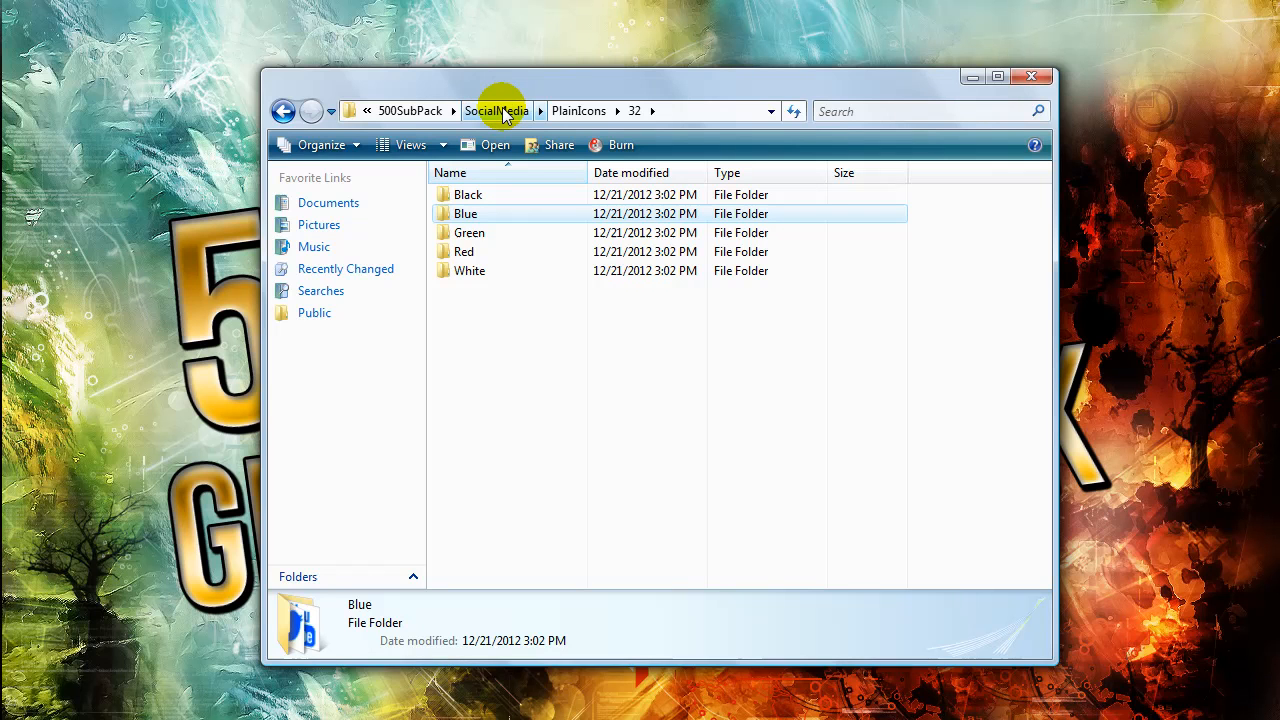
mouse_move(410, 111)
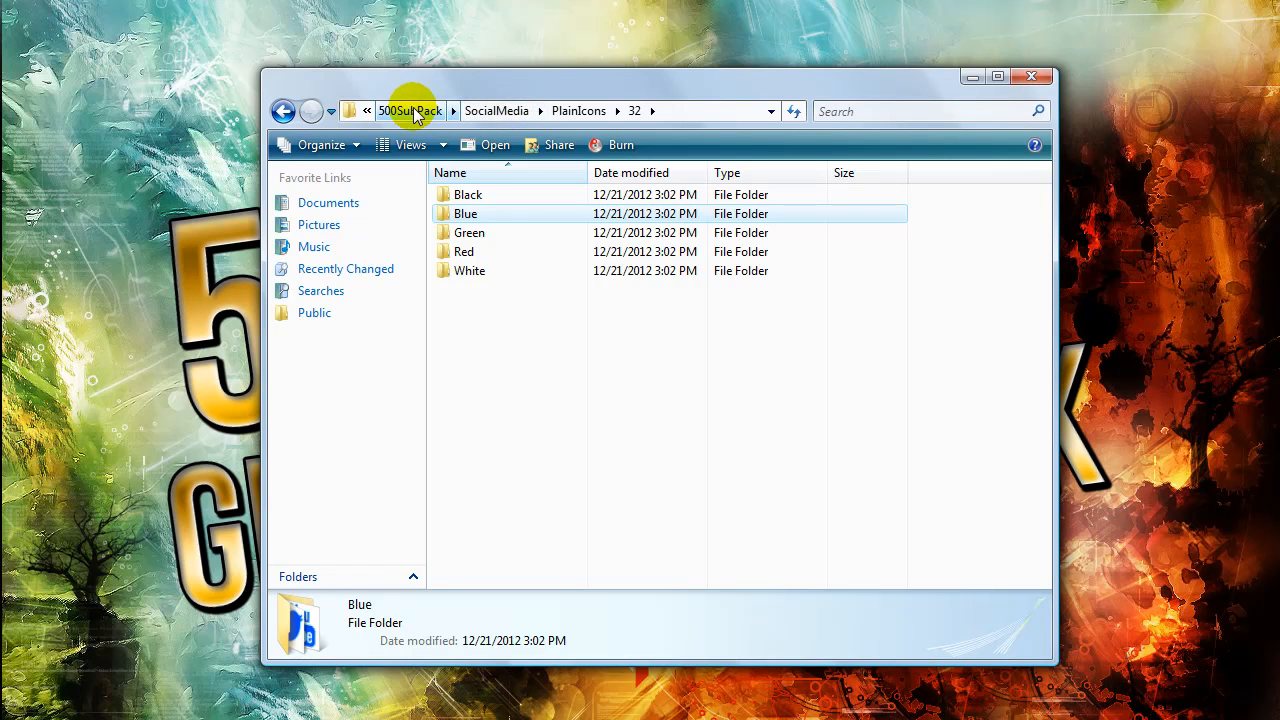
left_click(410, 110)
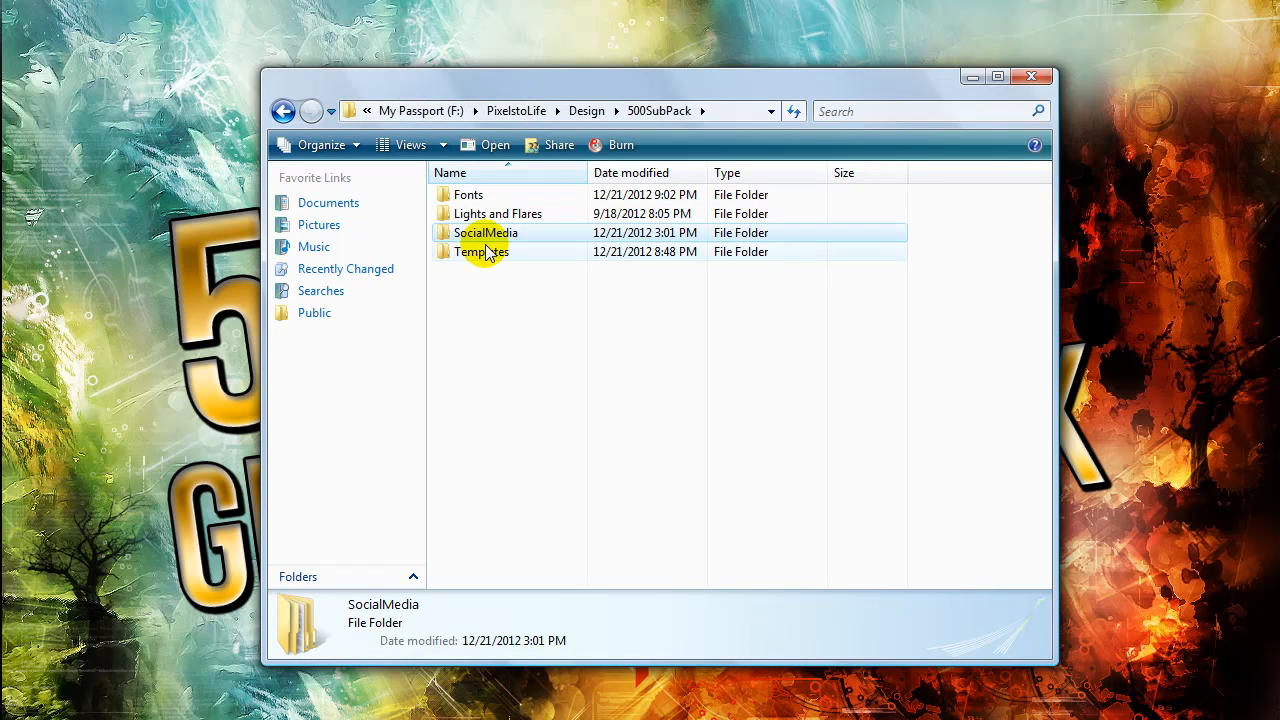
double_click(482, 251)
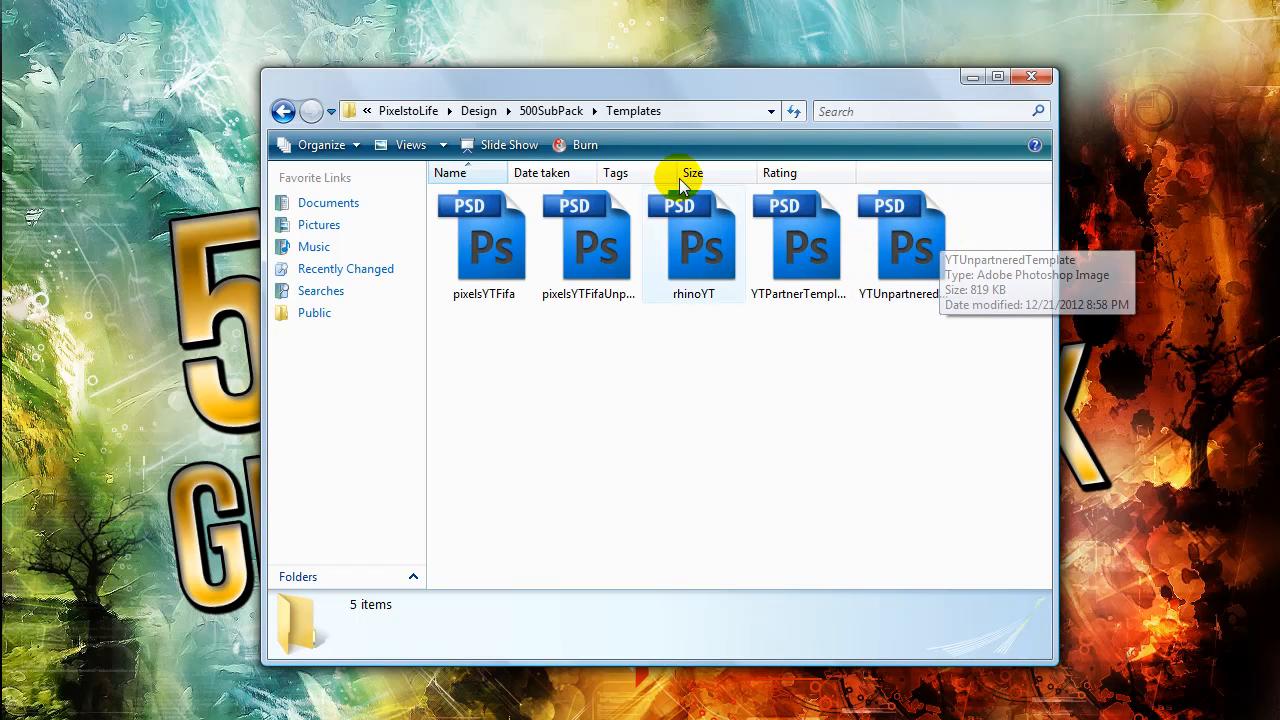
left_click(551, 111)
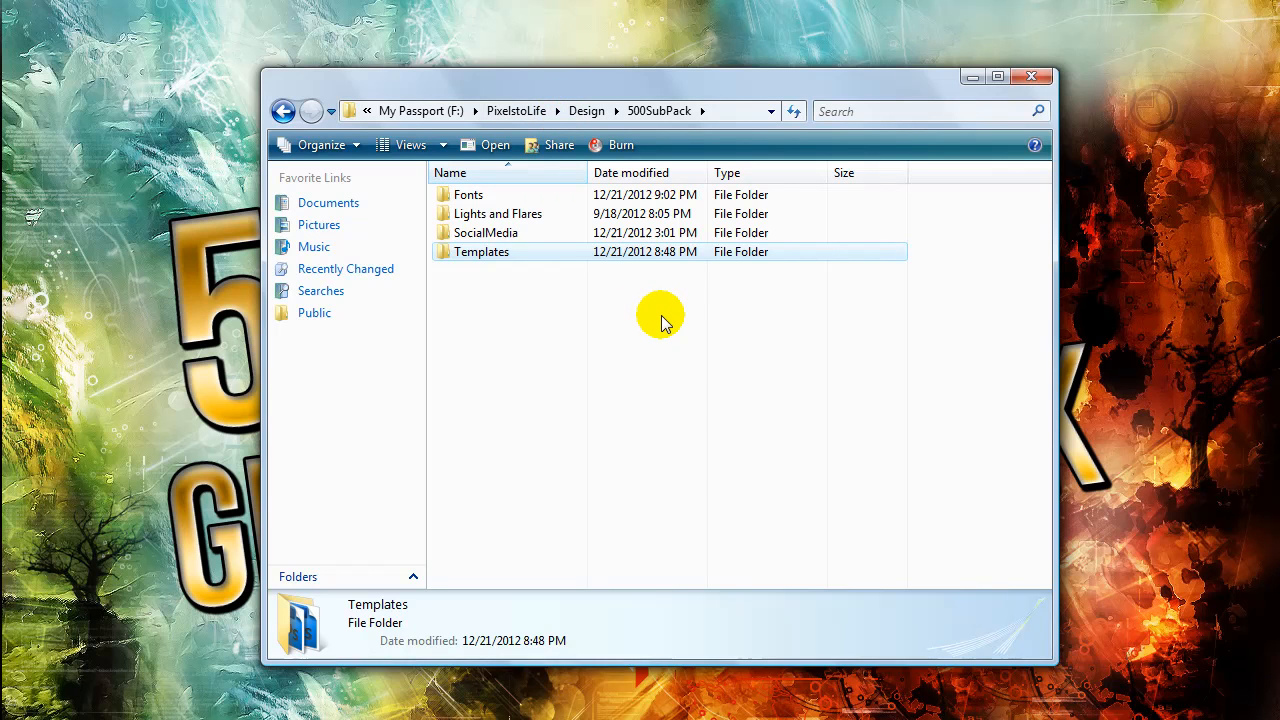
mouse_move(658, 322)
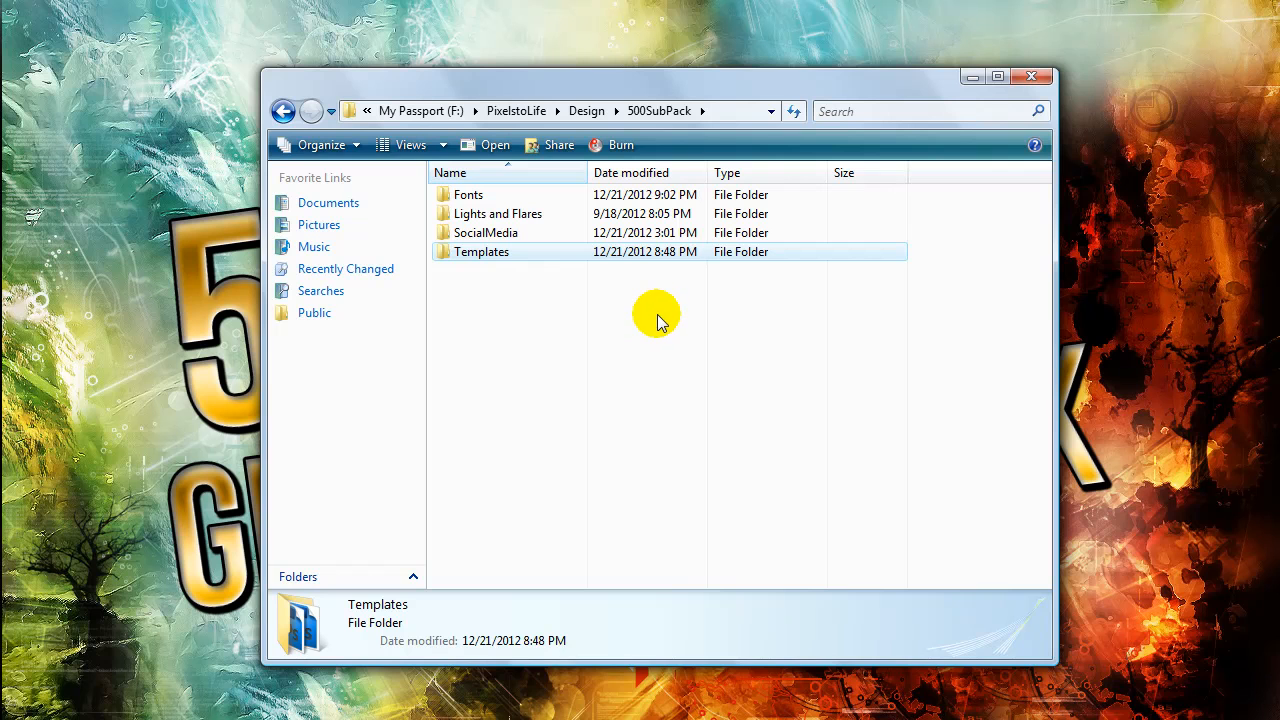
mouse_move(658, 318)
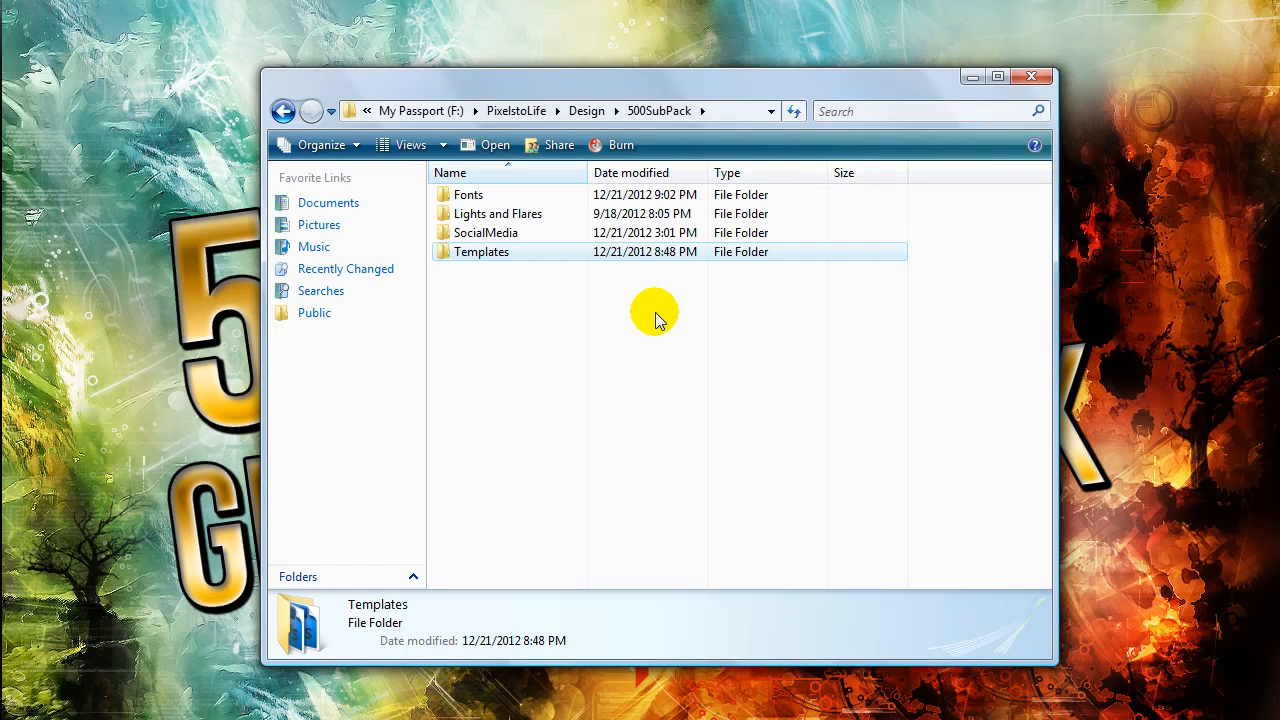
mouse_move(817, 408)
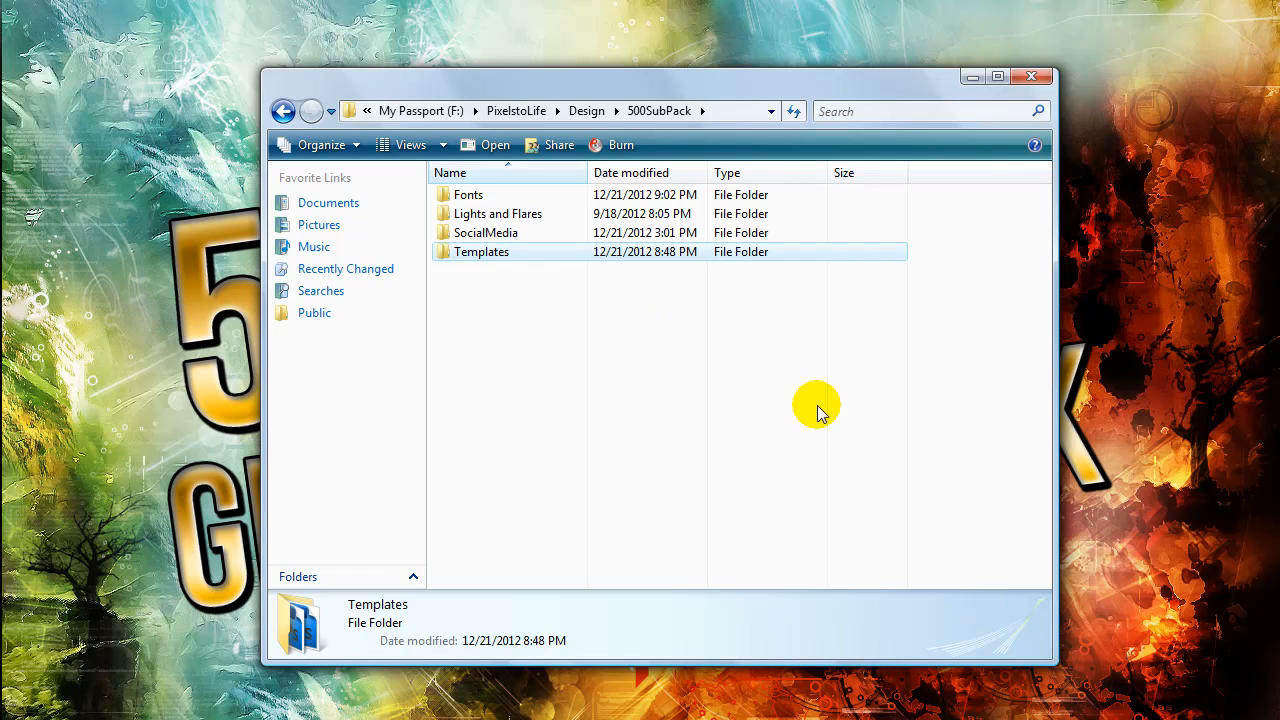